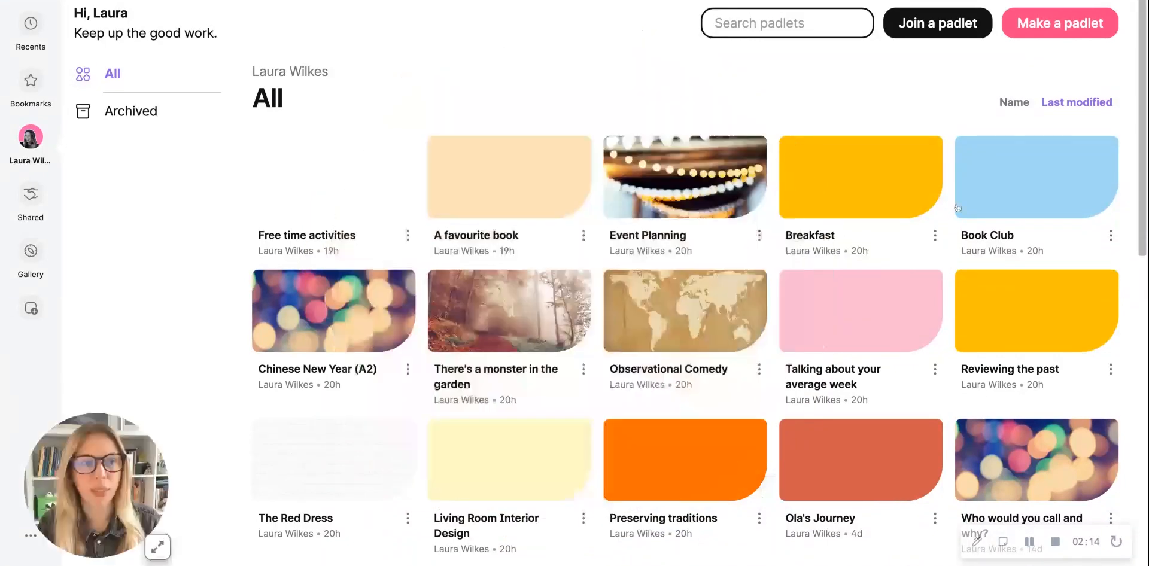
- Start a new padlet and preview the Wall format in the format chooser
{"action": "left_click", "coordinate": [1058, 23]}
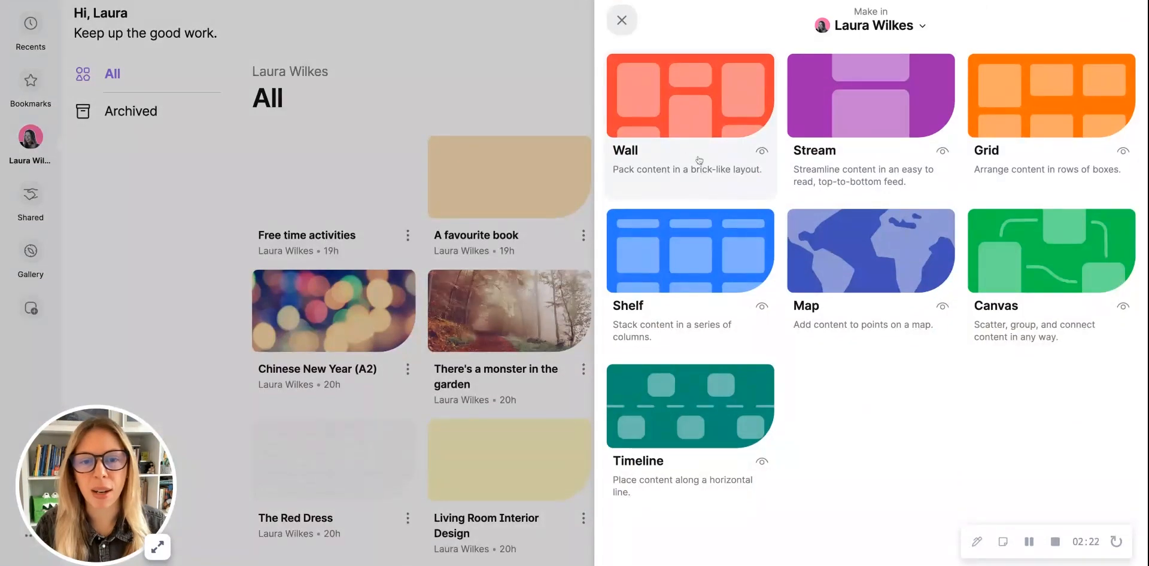
{"action": "mouse_move", "coordinate": [667, 153]}
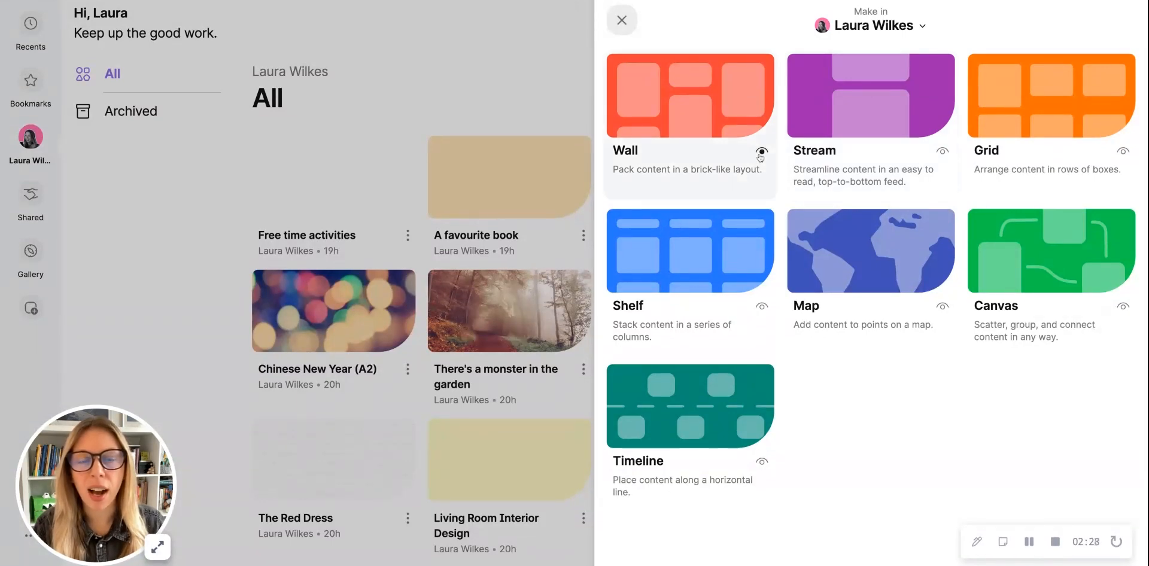
{"action": "left_click", "coordinate": [688, 96]}
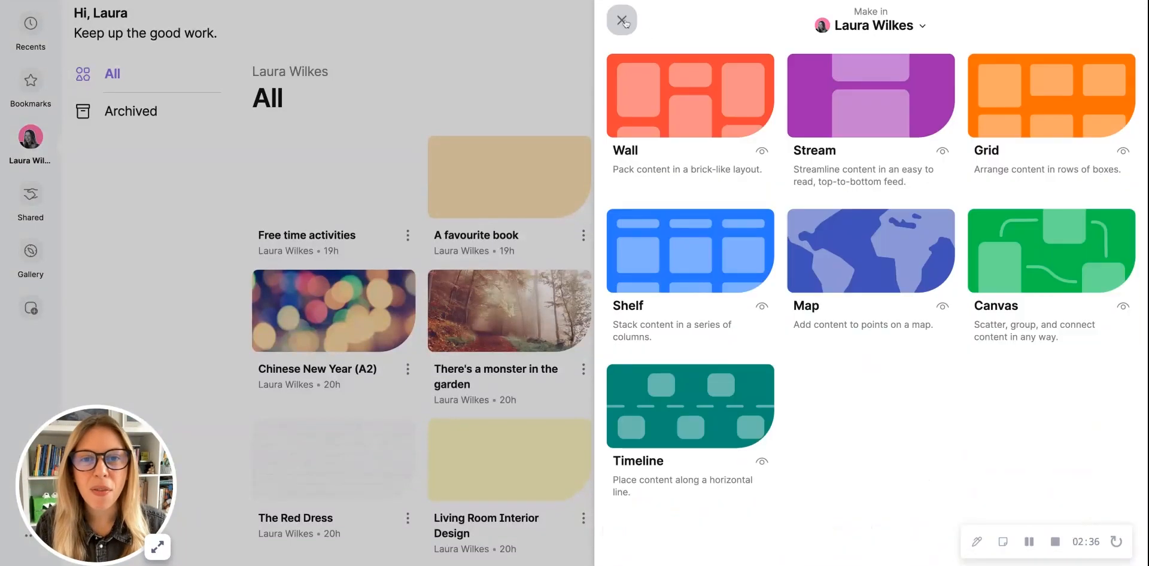
{"action": "mouse_move", "coordinate": [1007, 279]}
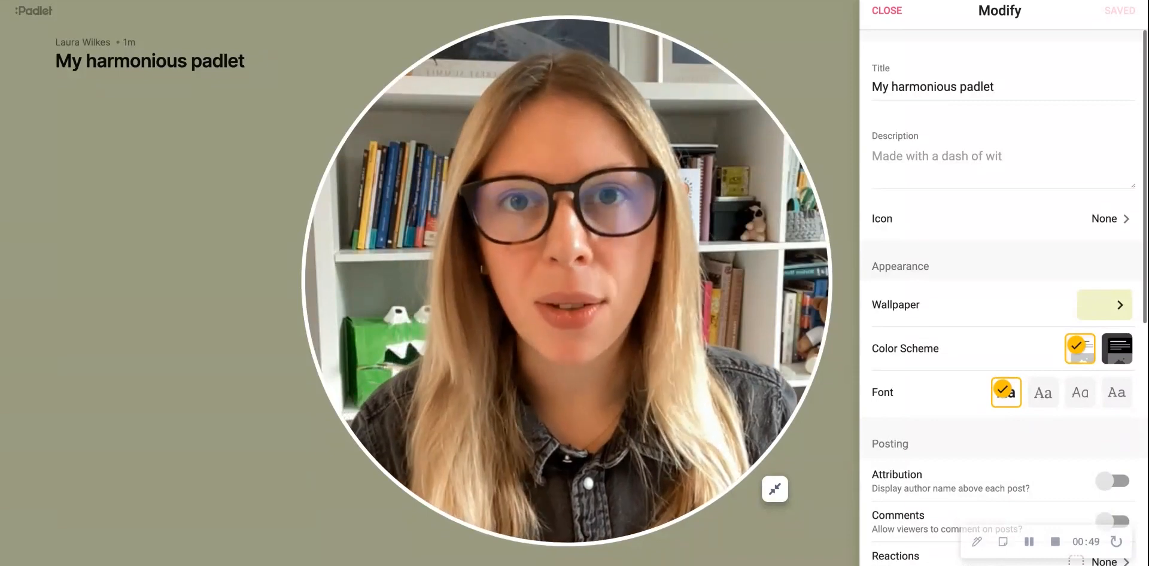
- Title the board 'Free time activities' with description 'Vocabulary and Speaking ESL Lesson (A2)'
{"action": "left_click", "coordinate": [886, 11]}
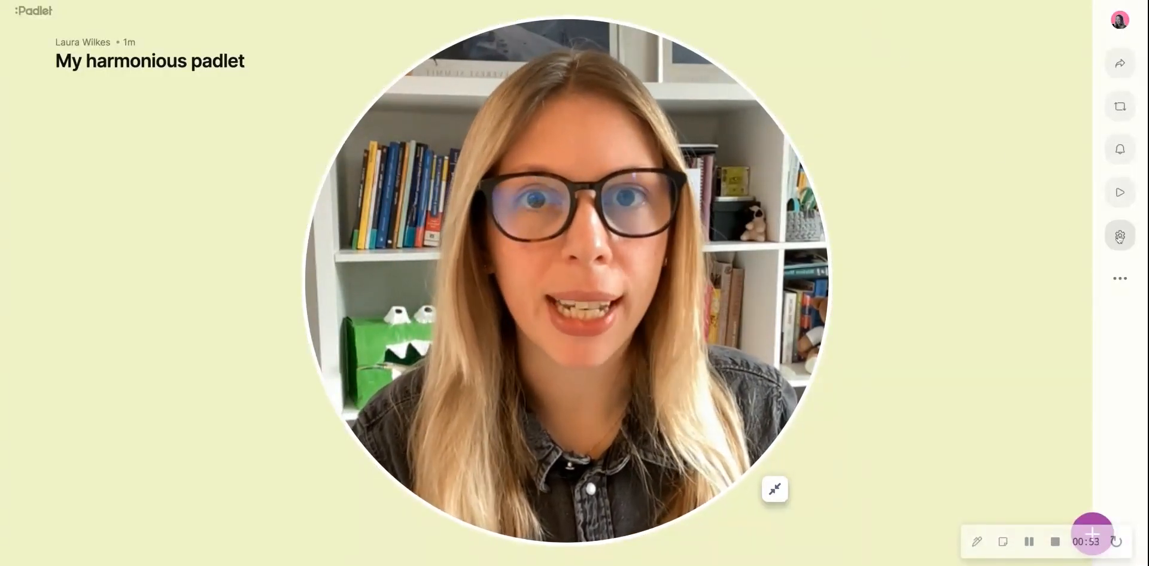
{"action": "left_click", "coordinate": [1119, 235]}
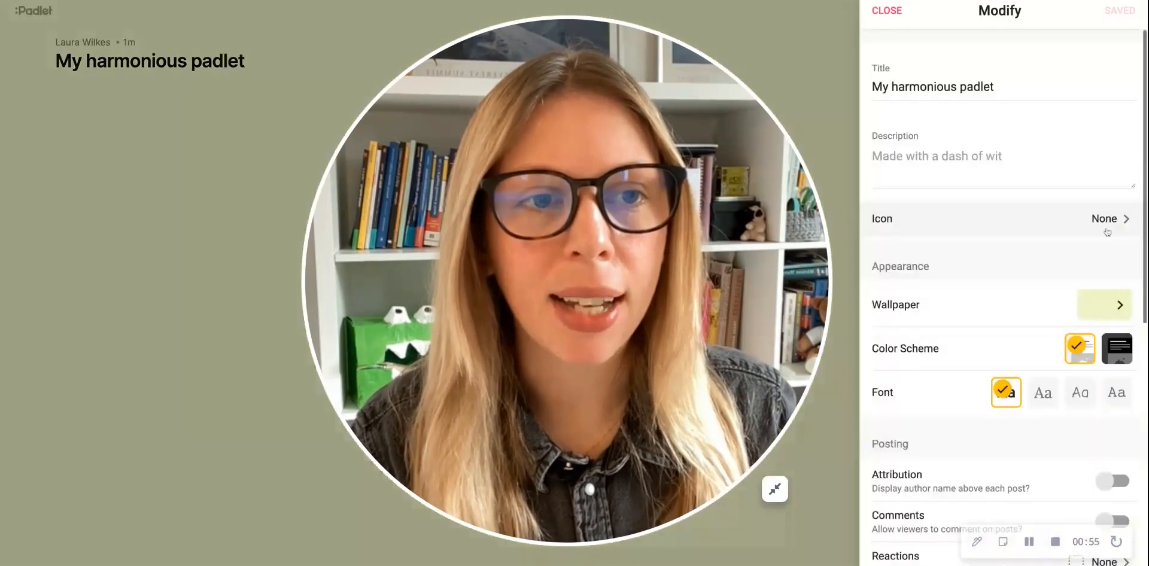
{"action": "left_click", "coordinate": [953, 156]}
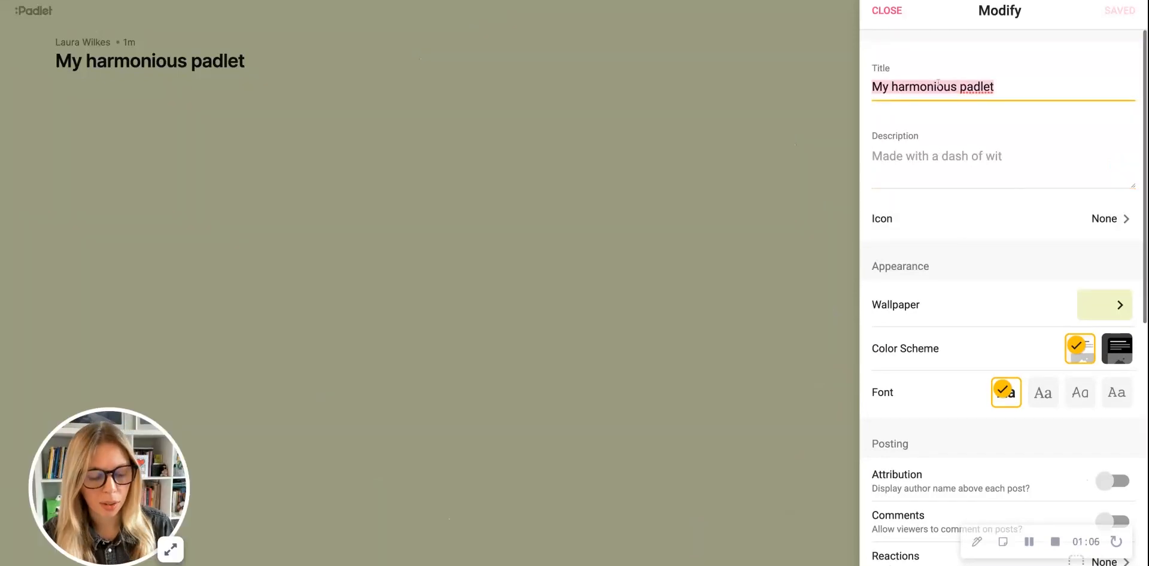
{"action": "type", "text": "Free time activities"}
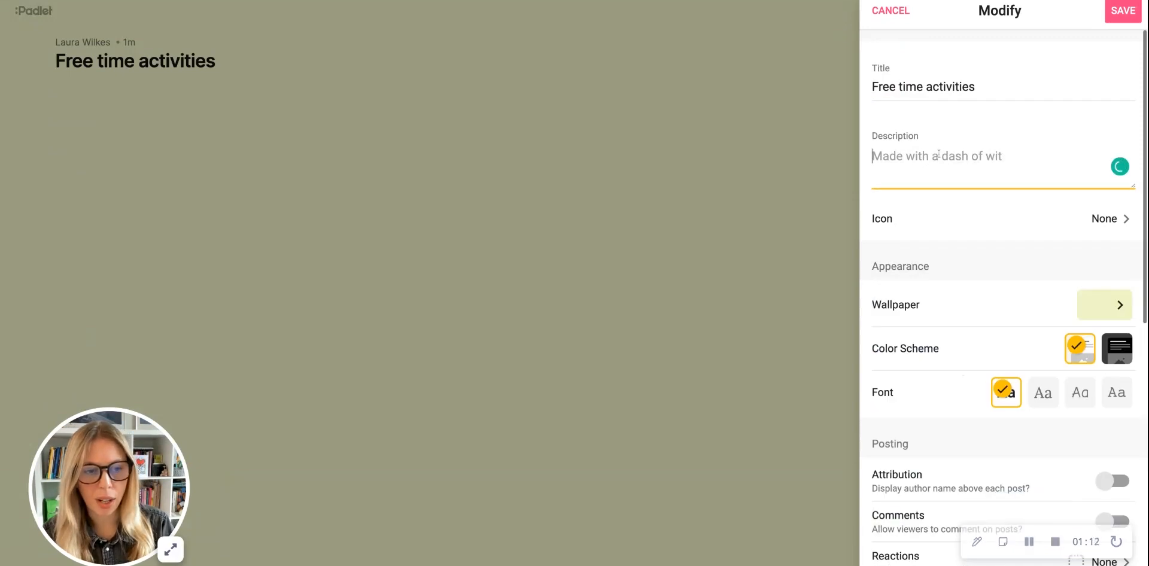
{"action": "type", "text": "Vocabulary and Speaking ESL Lesson (A2)"}
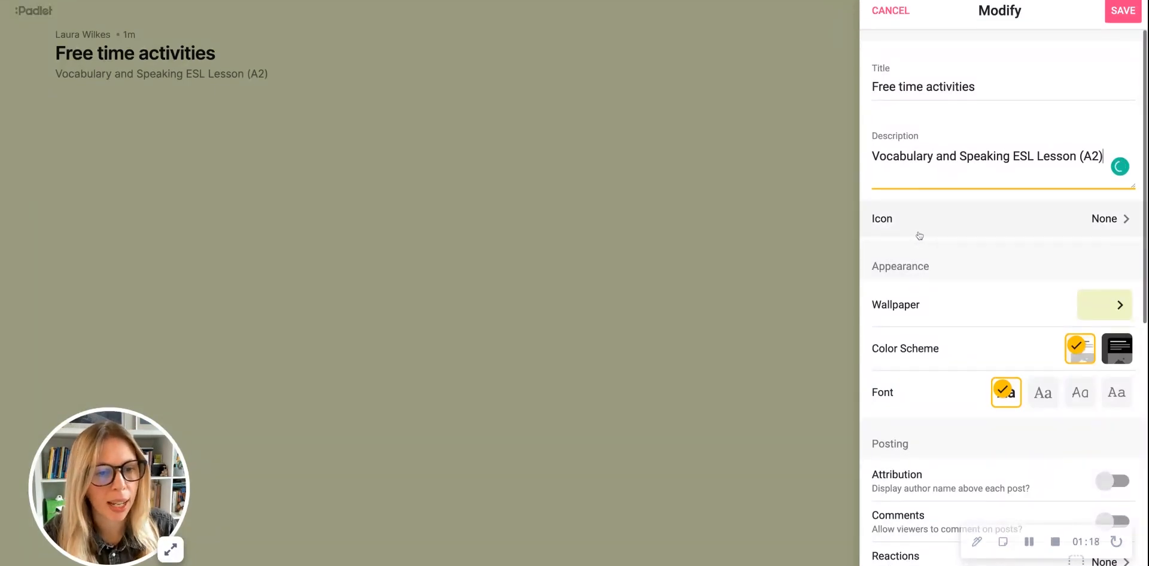
- Search the emoji list and set the hiking boot as the board icon
{"action": "left_click", "coordinate": [997, 218]}
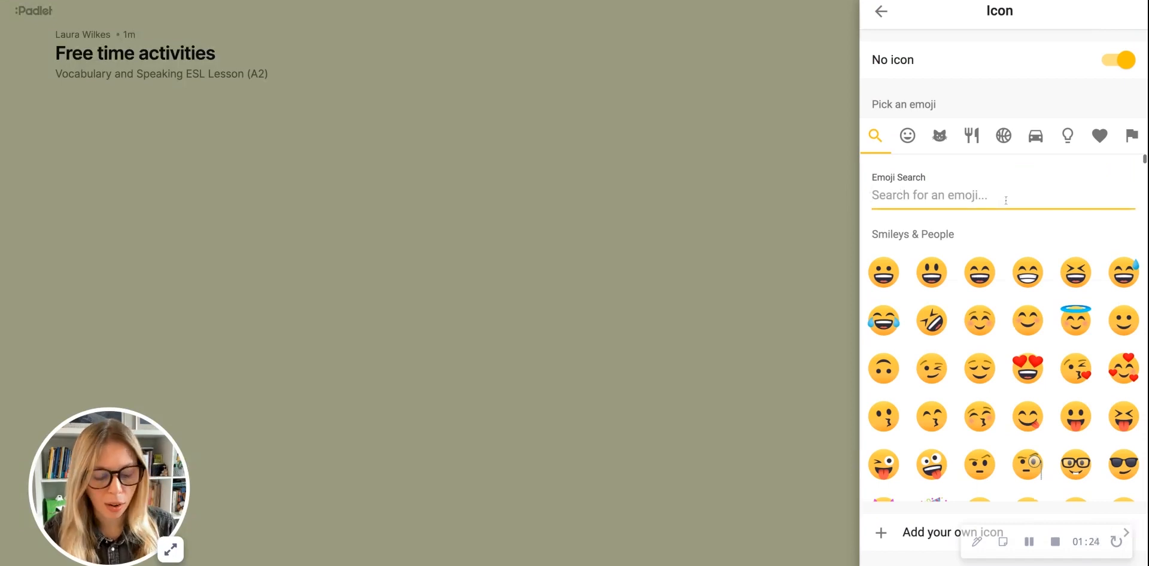
{"action": "type", "text": "hikn"}
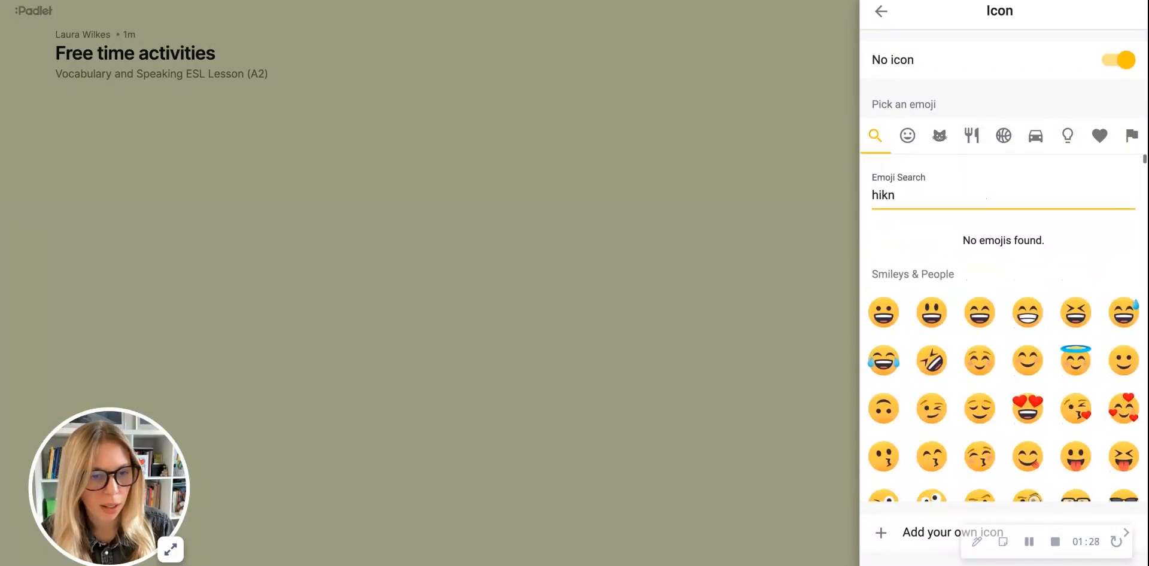
{"action": "key", "text": "backspace"}
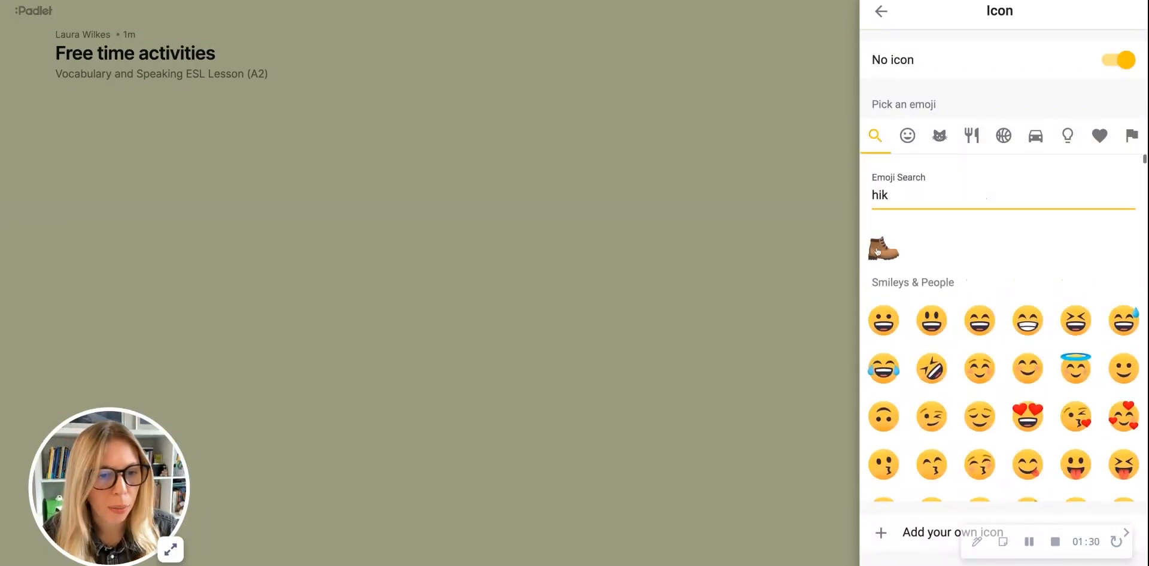
{"action": "left_click", "coordinate": [883, 244]}
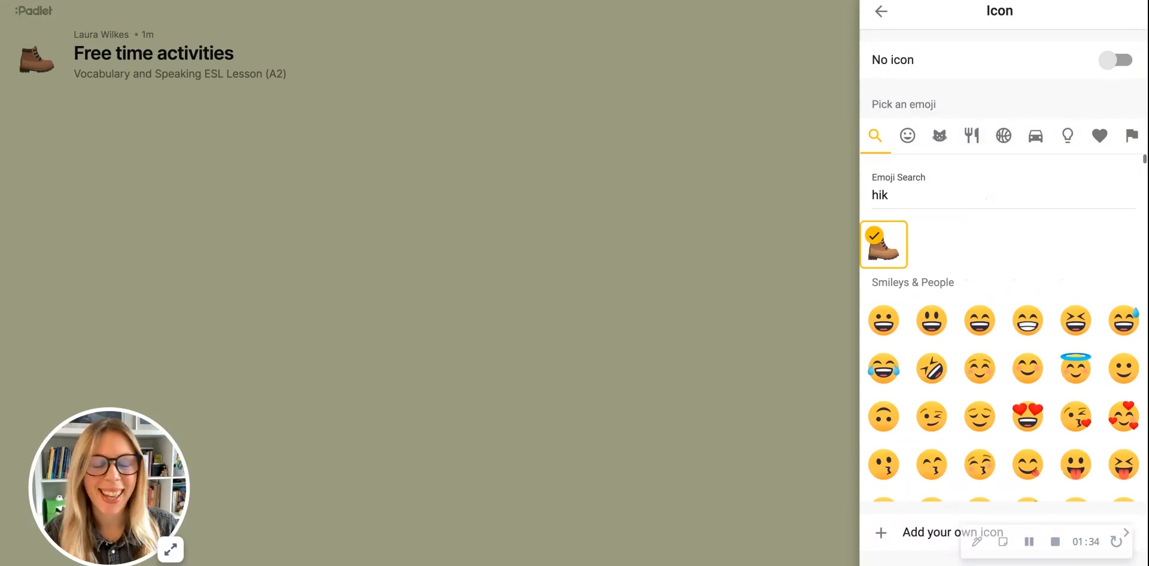
{"action": "left_click", "coordinate": [882, 11]}
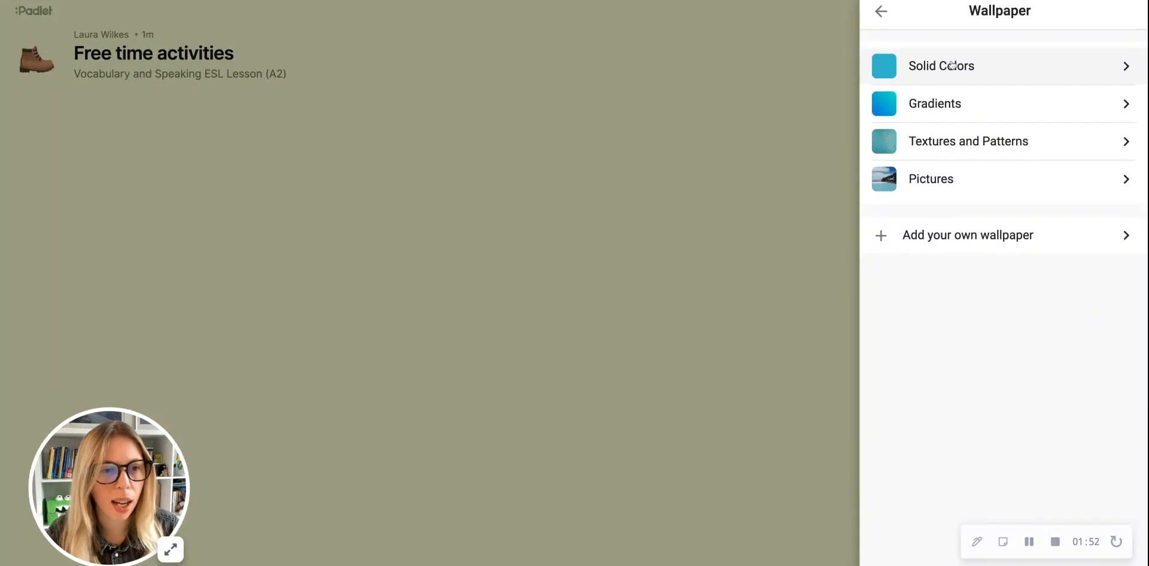
- Choose a plain white wallpaper for the board background
{"action": "left_click", "coordinate": [941, 65]}
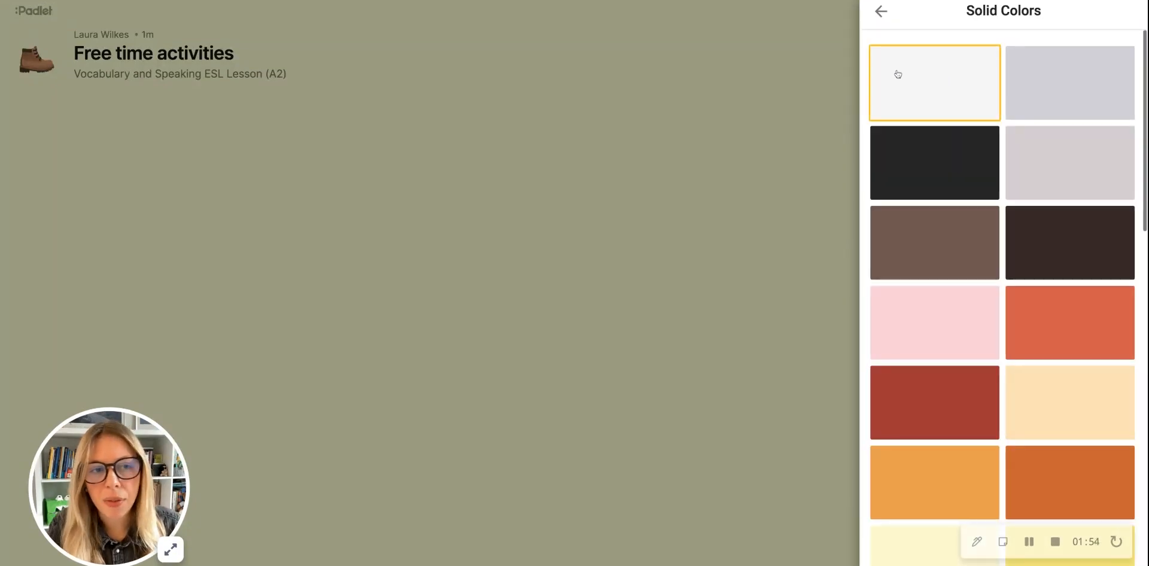
{"action": "left_click", "coordinate": [935, 82]}
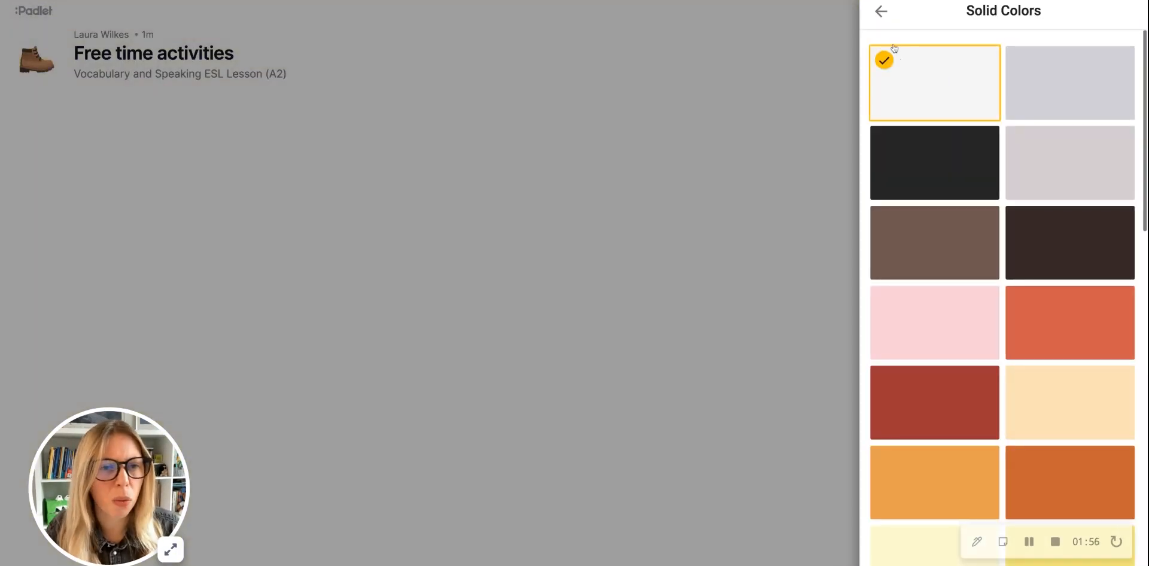
{"action": "left_click", "coordinate": [881, 11]}
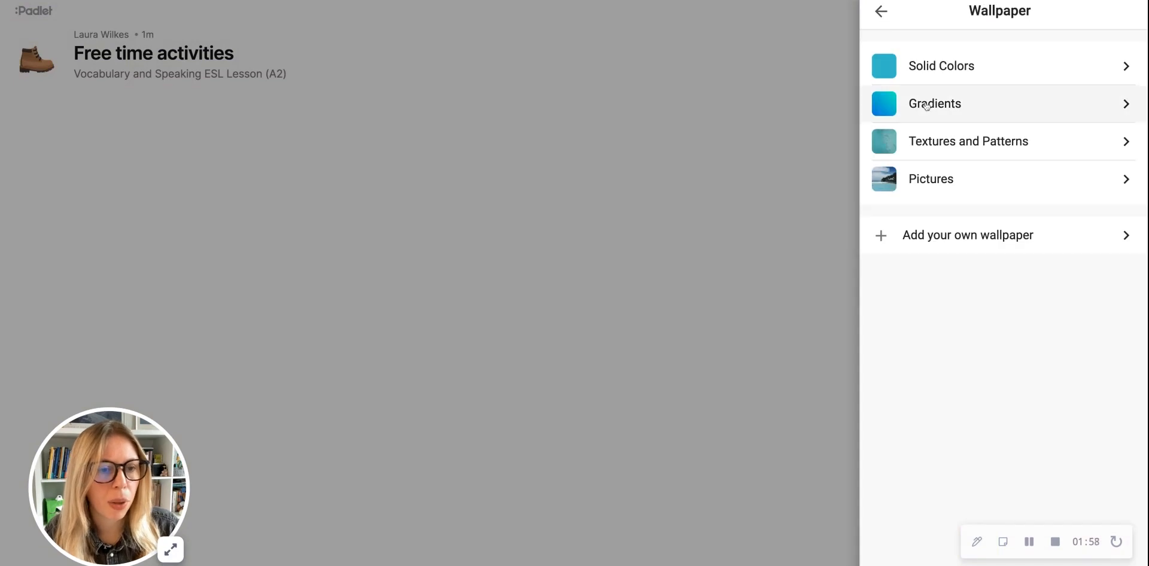
{"action": "left_click", "coordinate": [881, 11]}
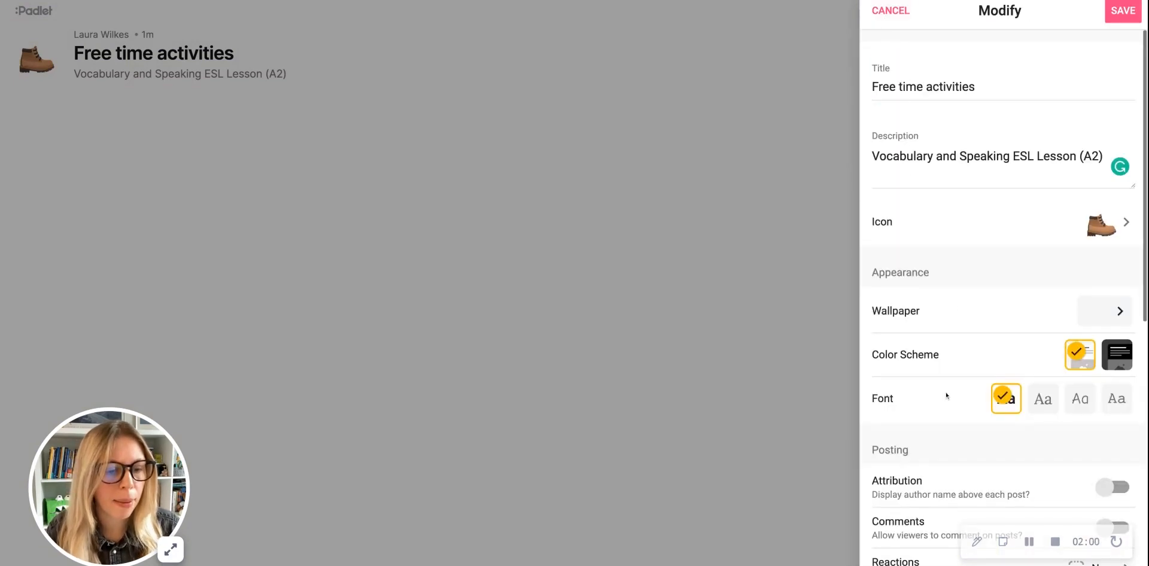
- Review the remaining board settings, leaving moderator approval as it was
{"action": "scroll", "scroll_direction": "down", "scroll_amount": 3}
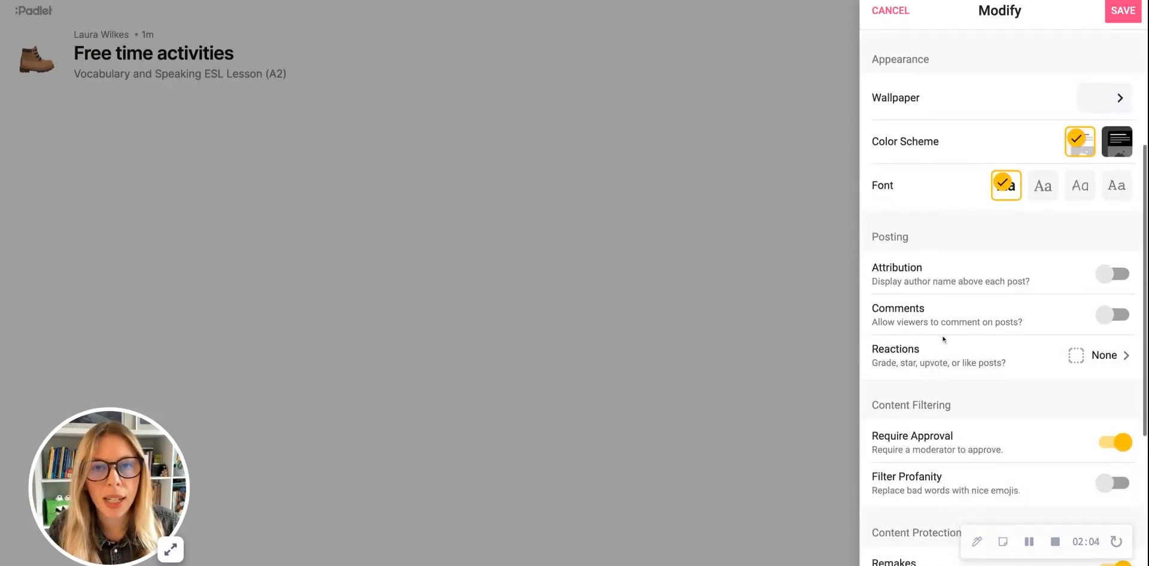
{"action": "mouse_move", "coordinate": [942, 356]}
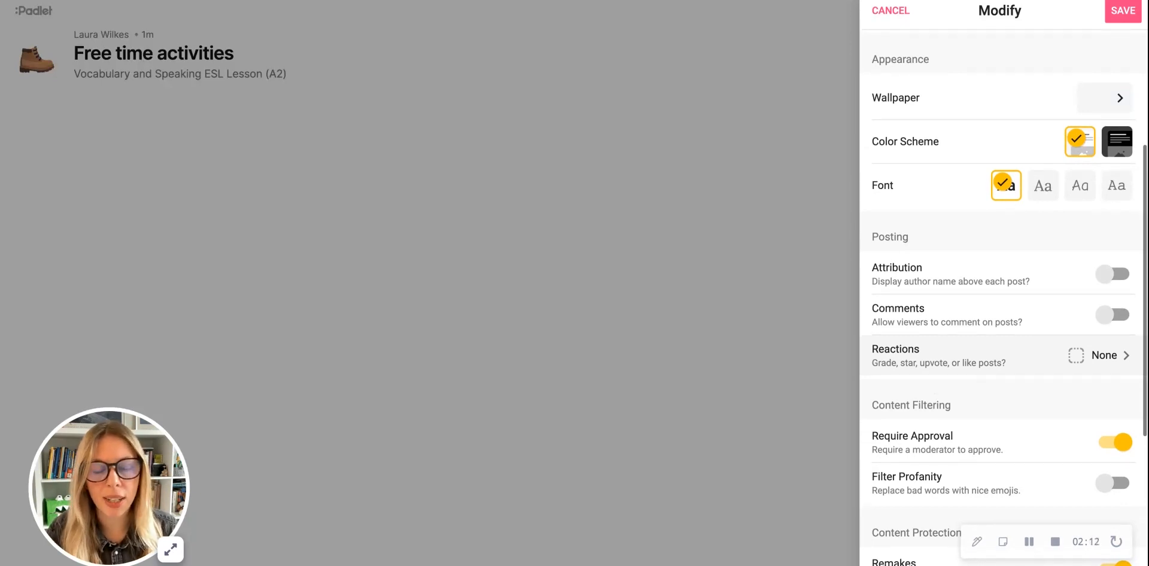
{"action": "scroll", "scroll_direction": "down", "scroll_amount": 3}
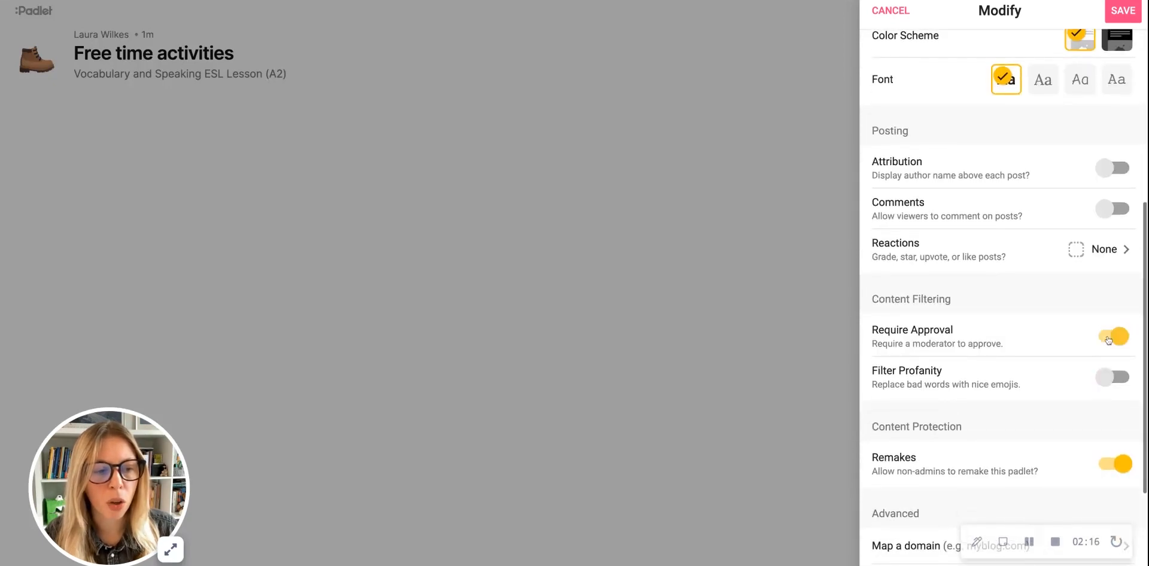
{"action": "left_click", "coordinate": [1112, 336]}
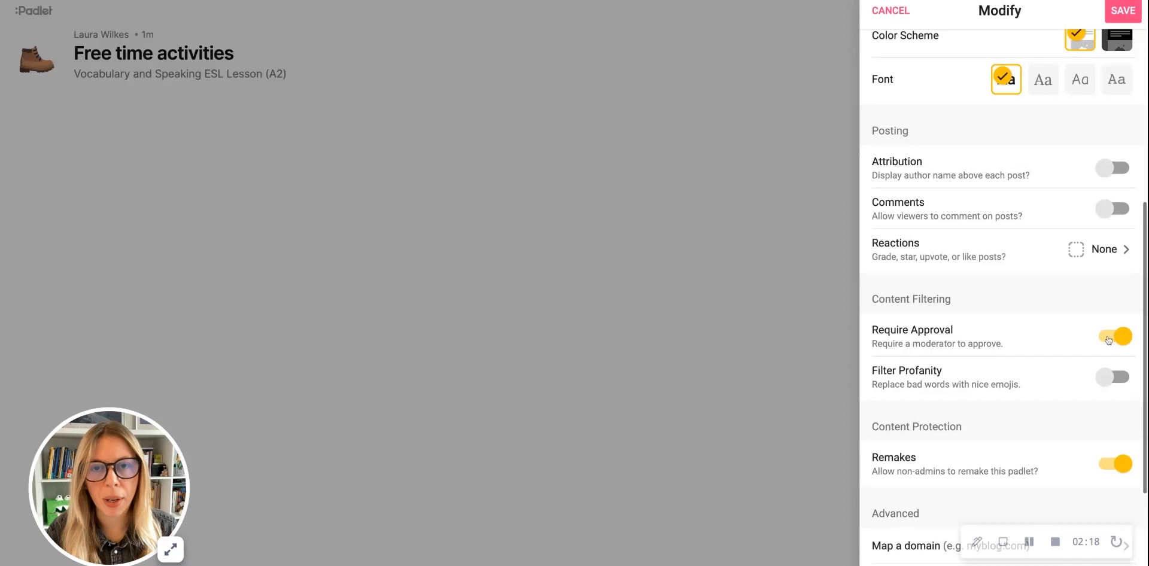
{"action": "left_click", "coordinate": [1112, 336]}
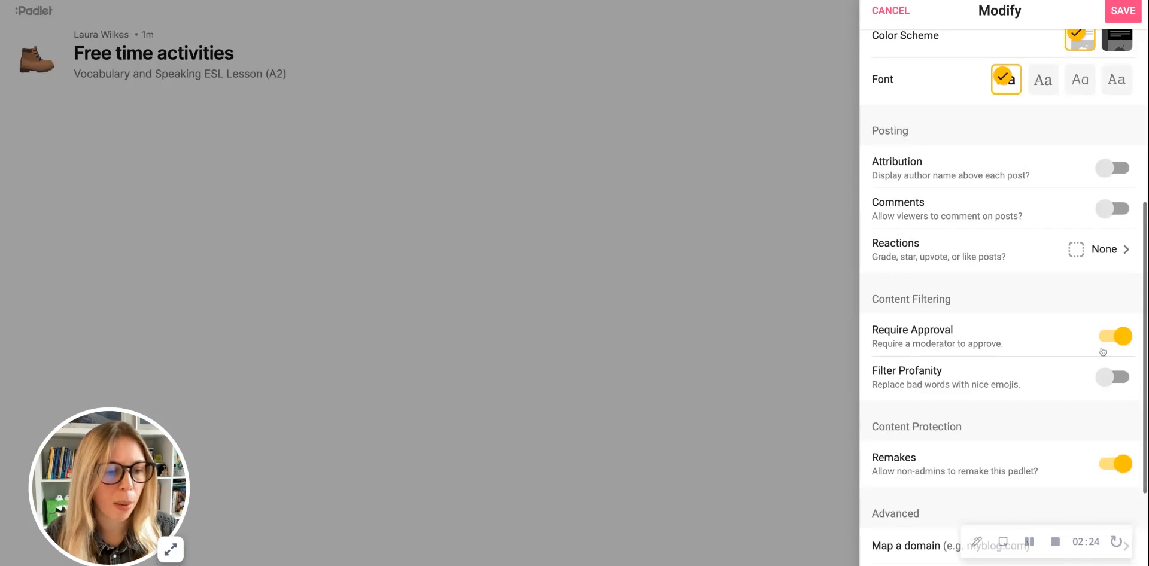
{"action": "scroll", "scroll_direction": "down", "scroll_amount": 3}
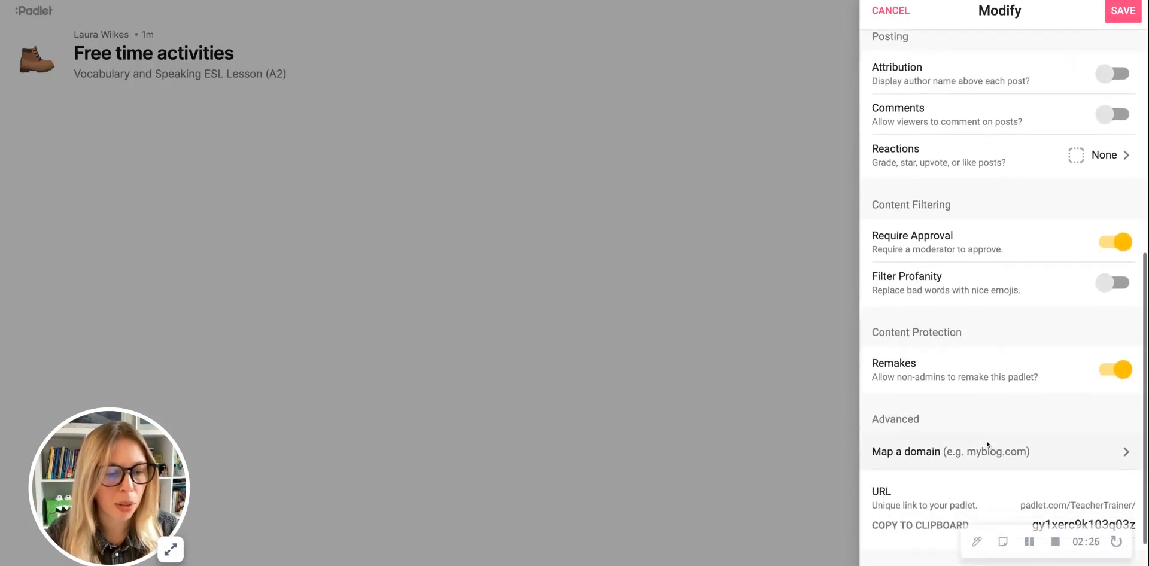
{"action": "scroll", "scroll_direction": "down", "scroll_amount": 3}
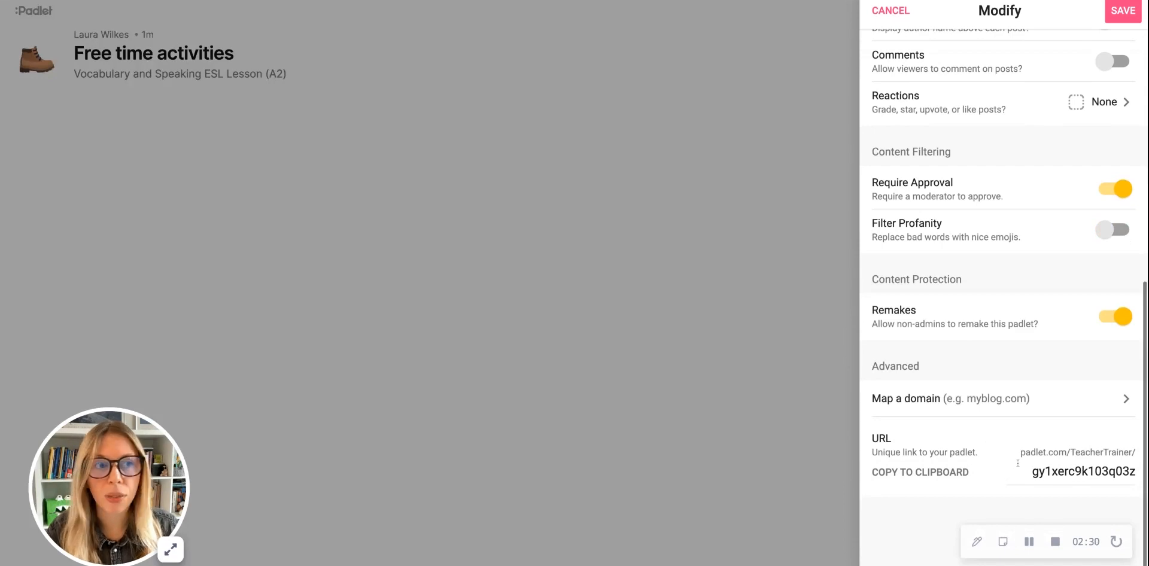
{"action": "scroll", "scroll_direction": "down", "scroll_amount": 3}
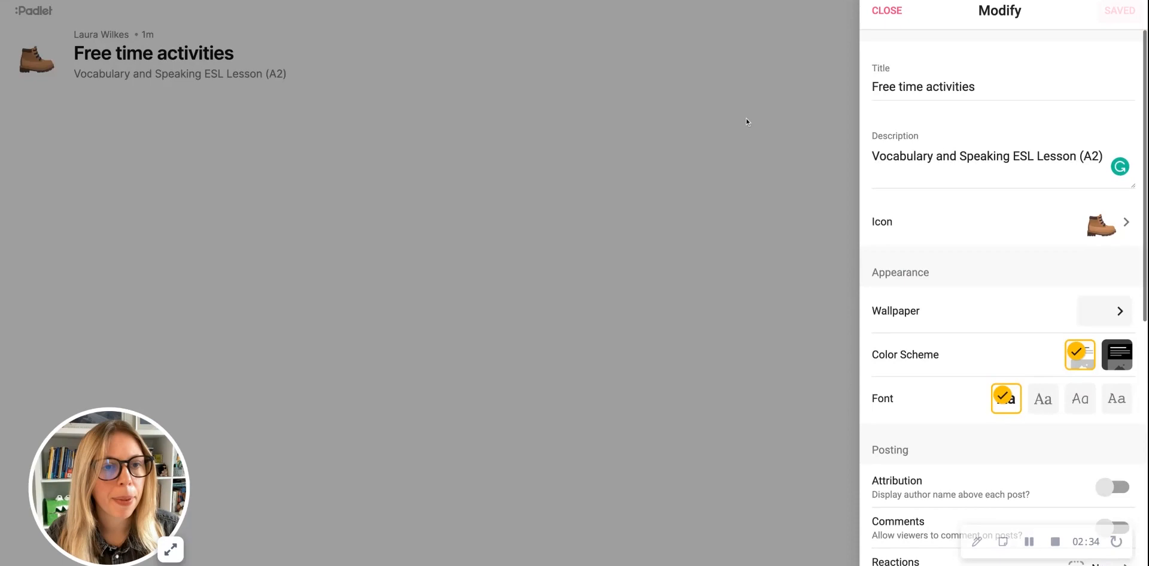
- Close the board settings and start a new post on the empty board
{"action": "left_click", "coordinate": [886, 11]}
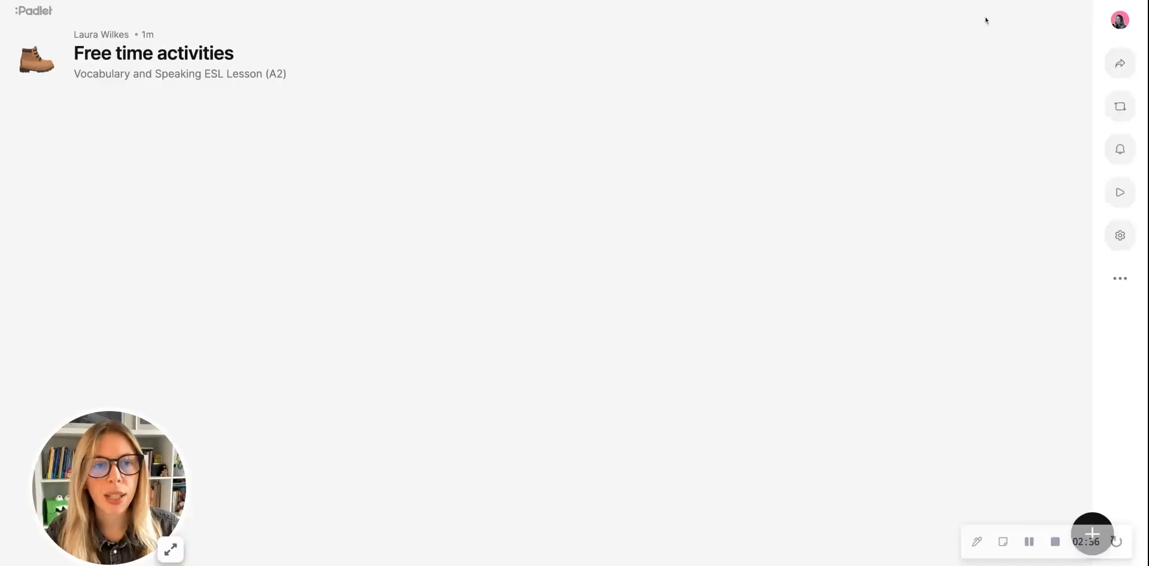
{"action": "left_click", "coordinate": [168, 550]}
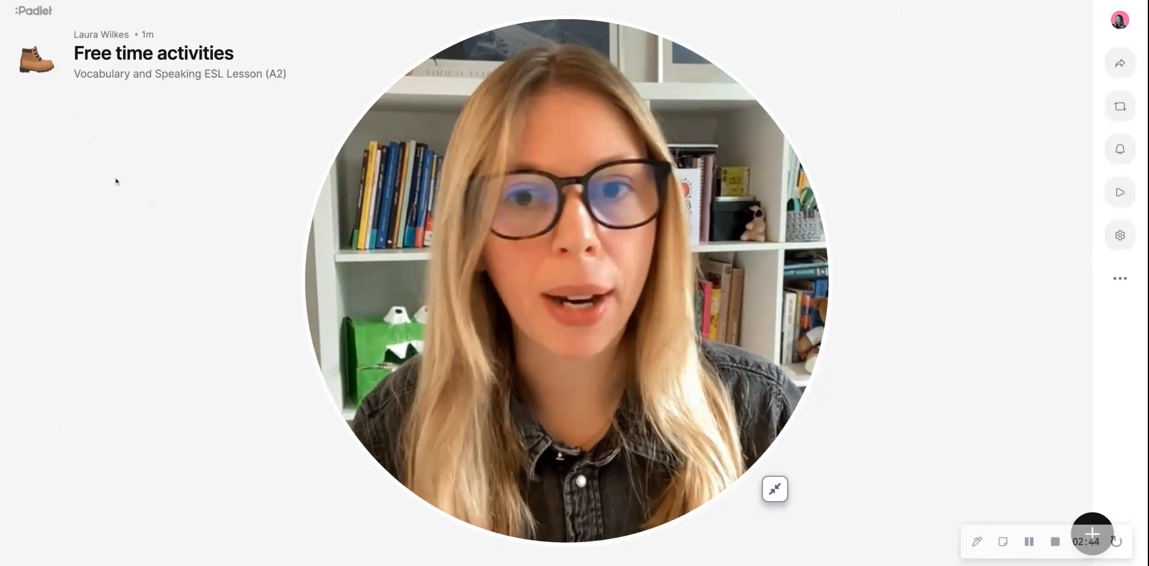
{"action": "mouse_move", "coordinate": [1029, 541]}
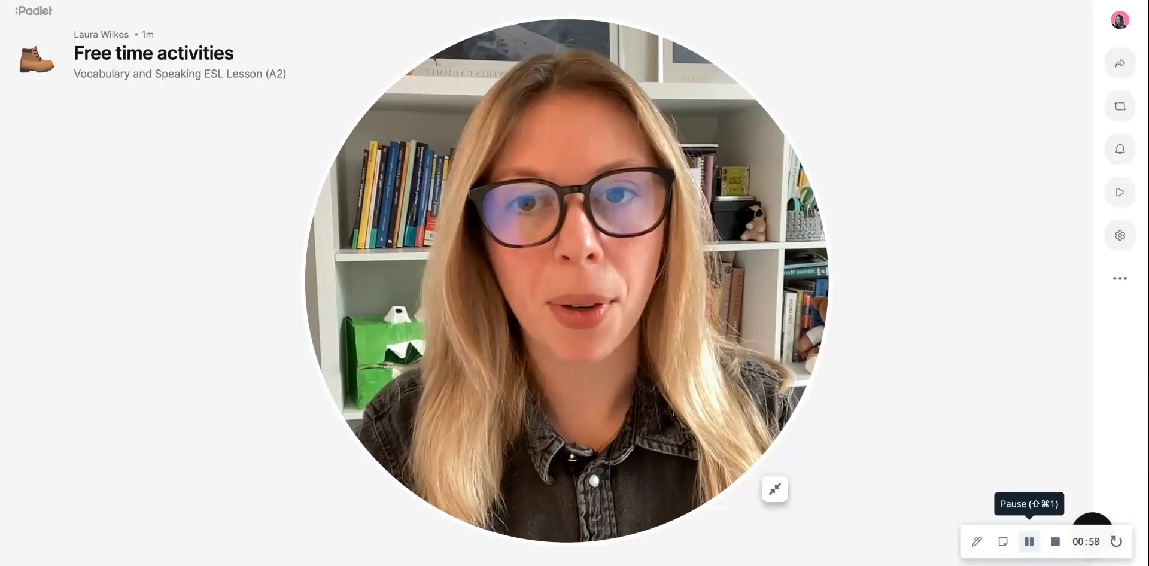
{"action": "left_click", "coordinate": [774, 489]}
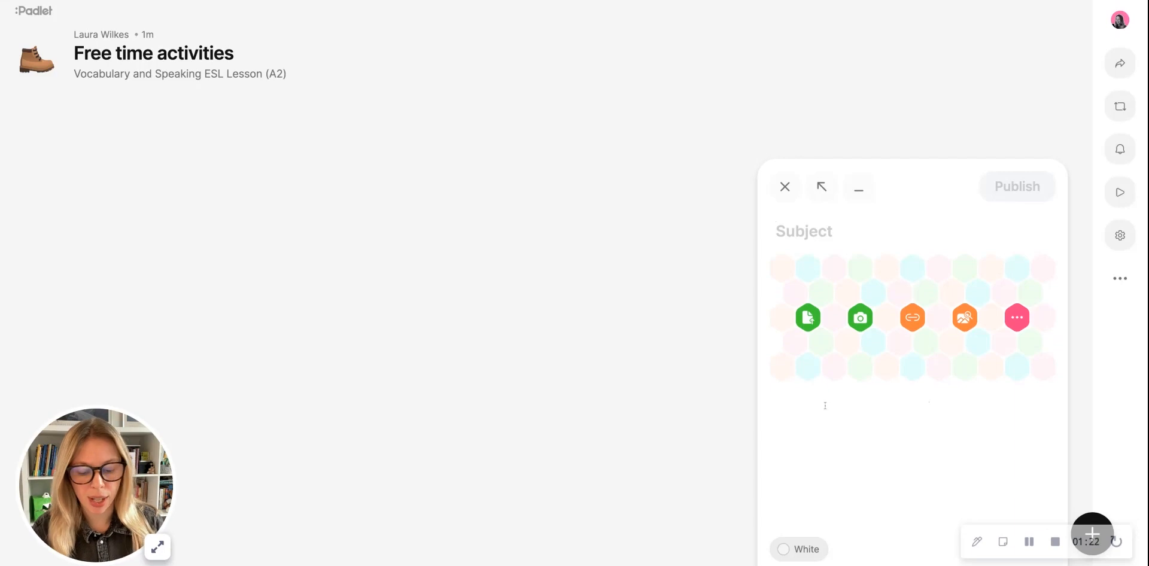
- Write the post 'Ask your classmate' with the question '1. When do you have free time?'
{"action": "type", "text": "1. When do you have free time?"}
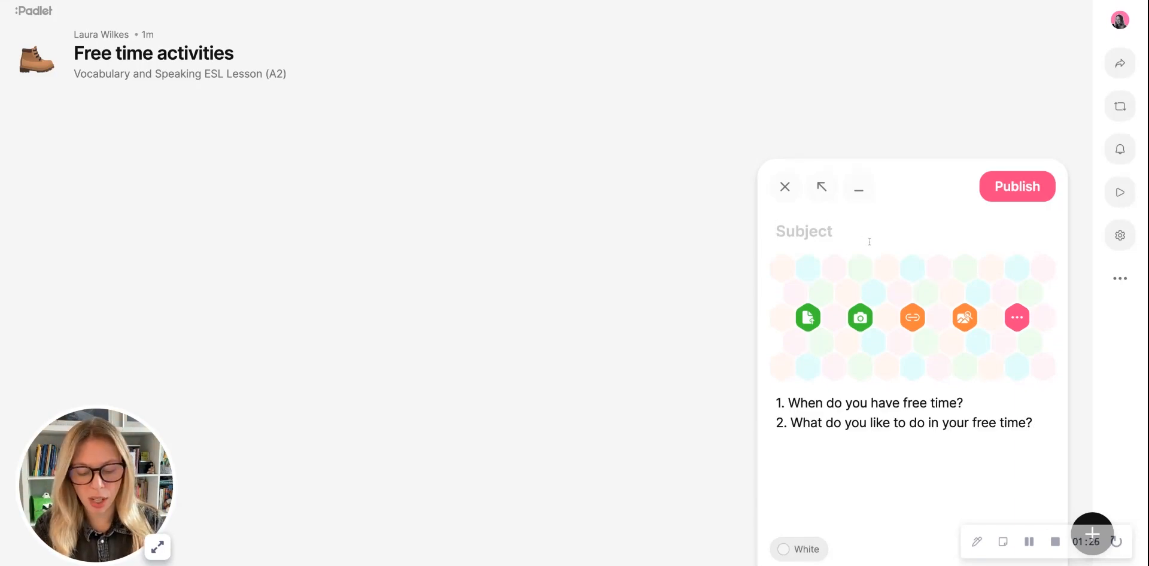
{"action": "type", "text": "Ask"}
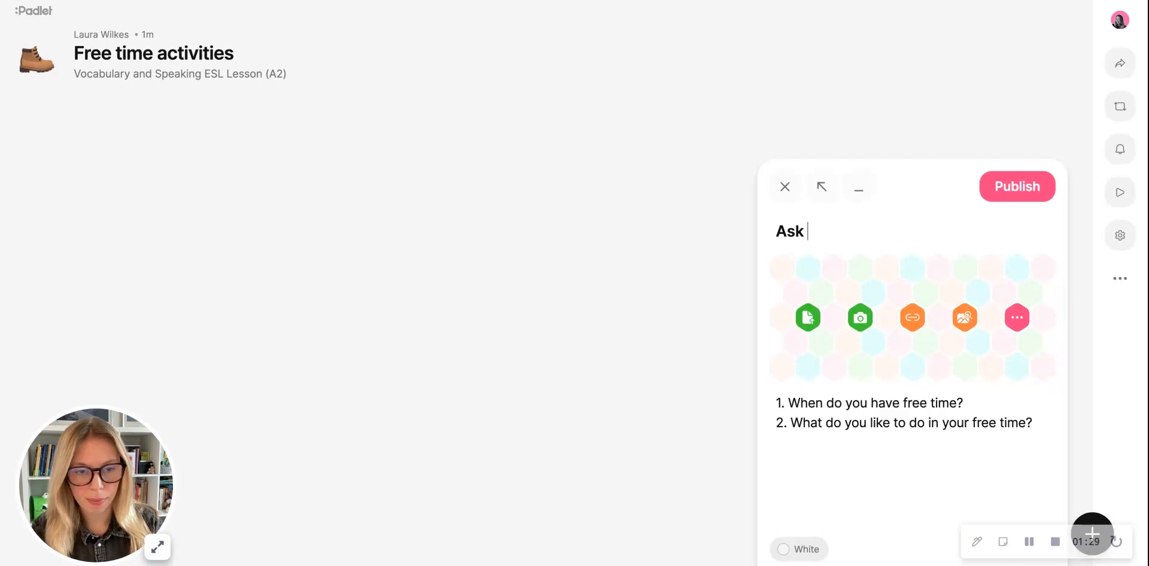
{"action": "type", "text": "your classmate"}
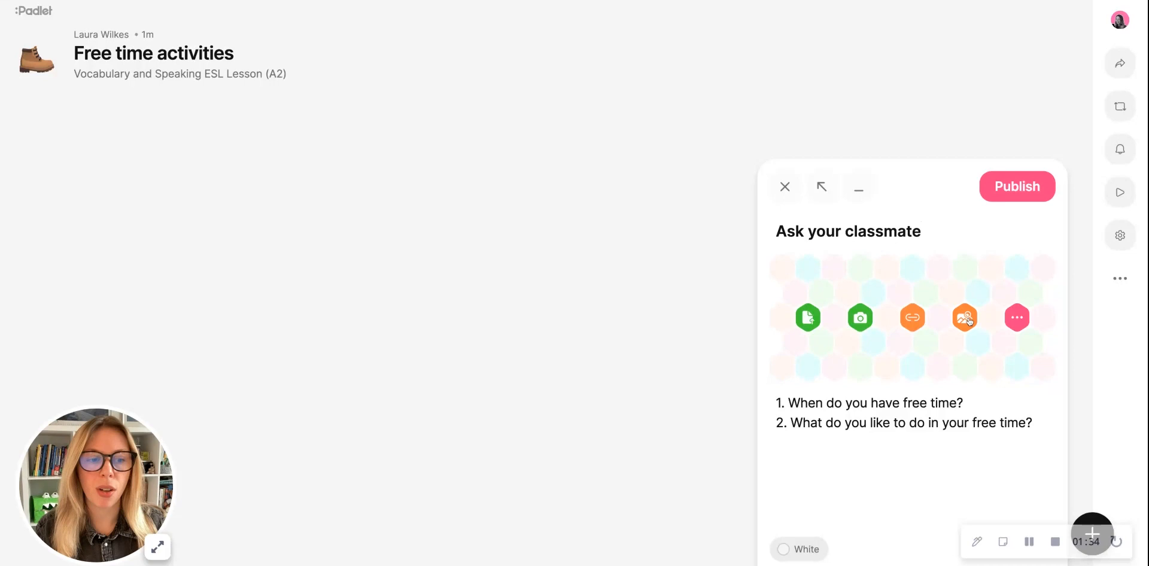
- Attach a searched photo of a woman reading and publish the post
{"action": "left_click", "coordinate": [965, 318]}
{"action": "type", "text": "reading"}
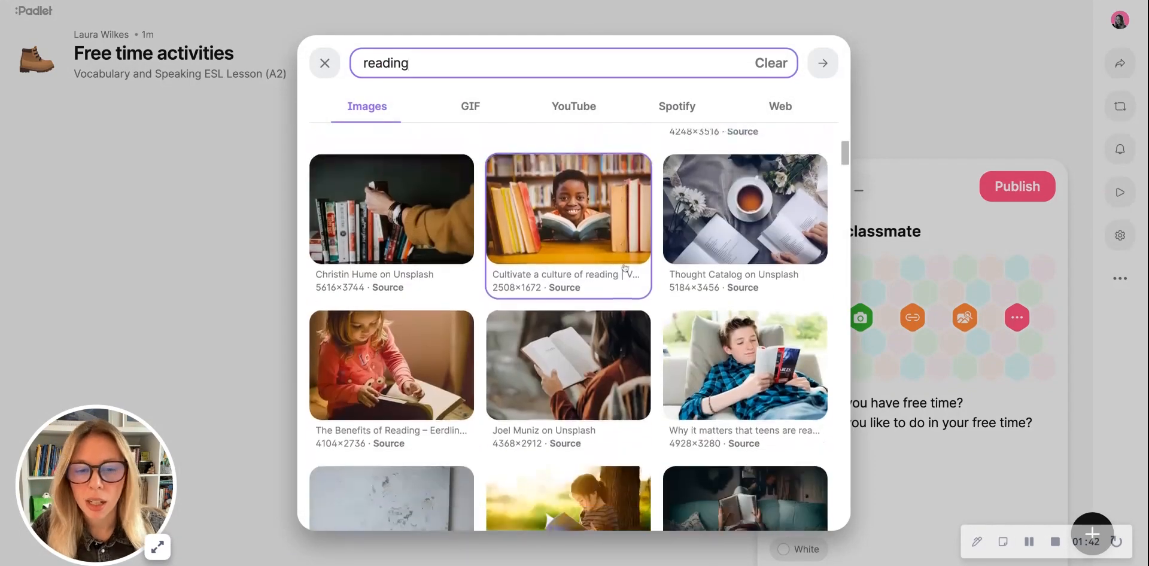
{"action": "scroll", "scroll_direction": "down", "scroll_amount": 3}
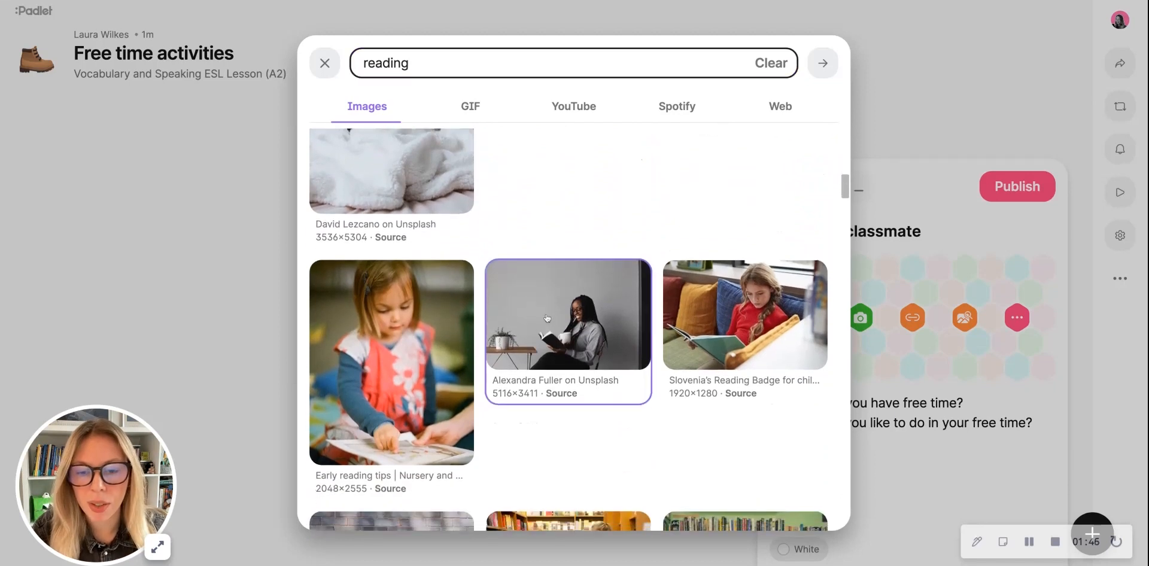
{"action": "left_click", "coordinate": [567, 315]}
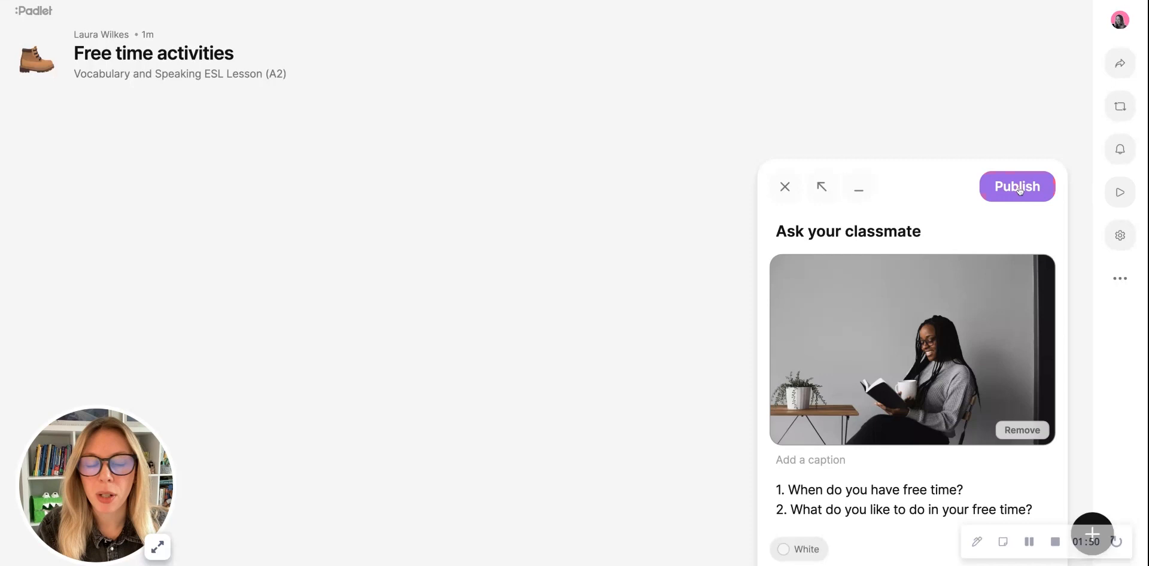
{"action": "left_click", "coordinate": [1017, 186]}
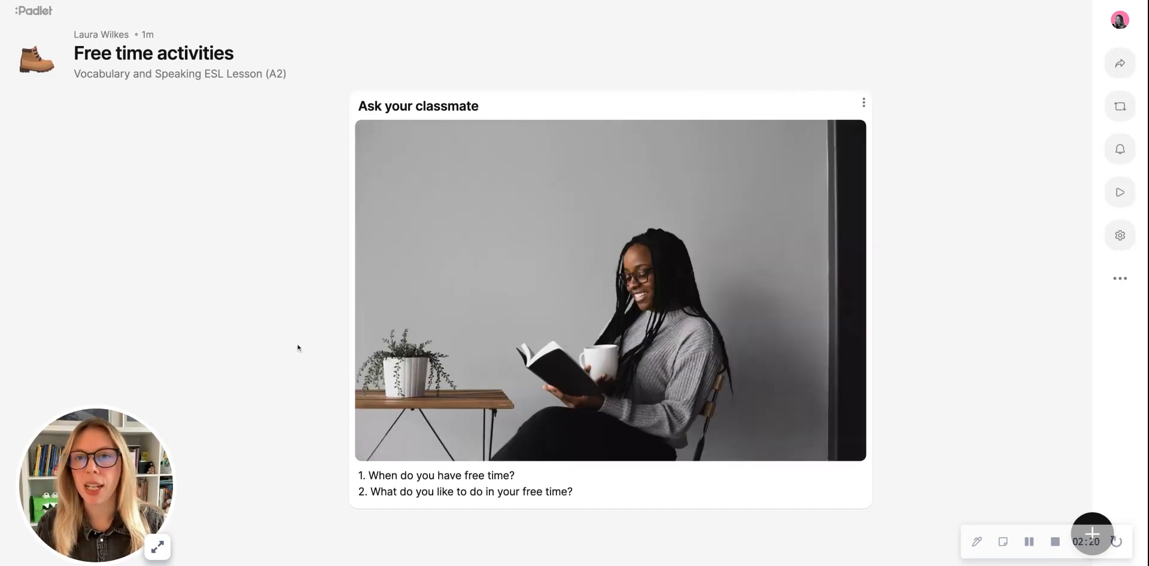
- Publish a second post titled 'Free time activities' captioned 'New words and phrases'
{"action": "left_click", "coordinate": [1030, 541]}
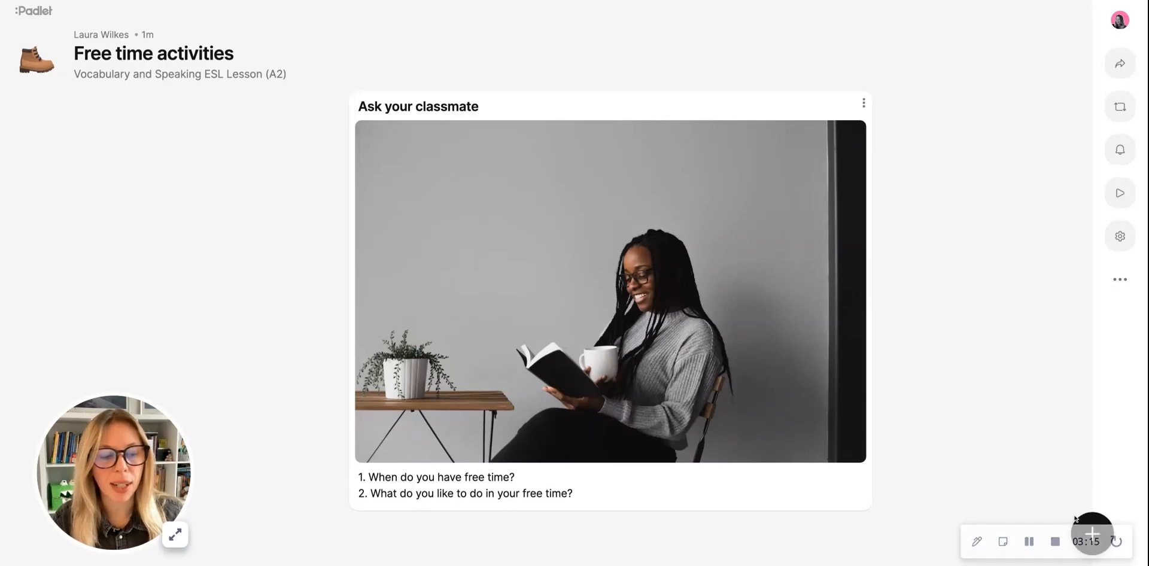
{"action": "left_click", "coordinate": [1092, 533]}
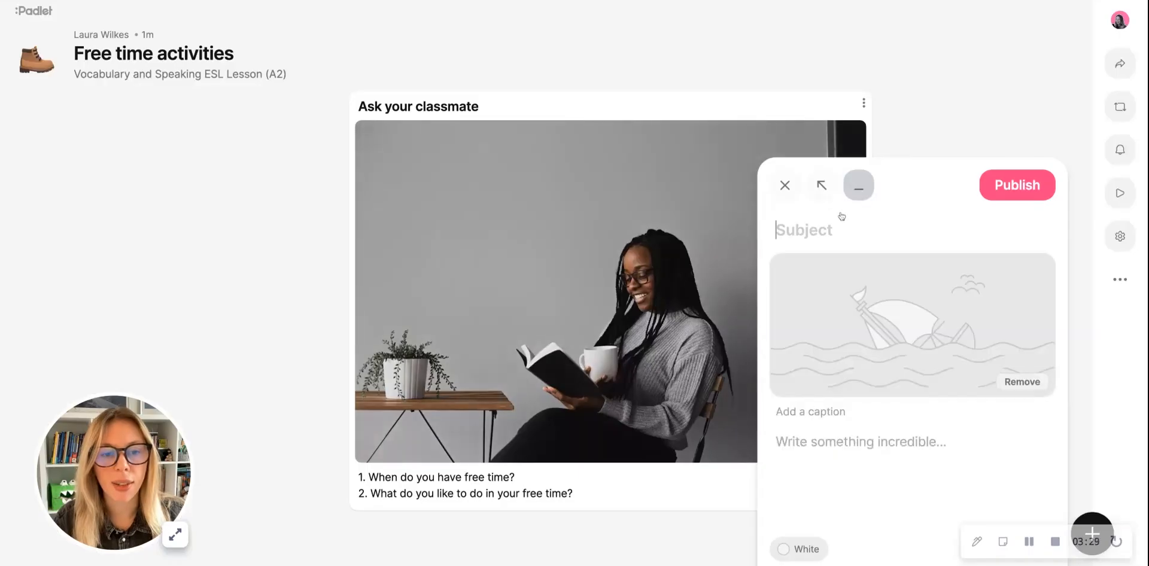
{"action": "type", "text": "Free time activities"}
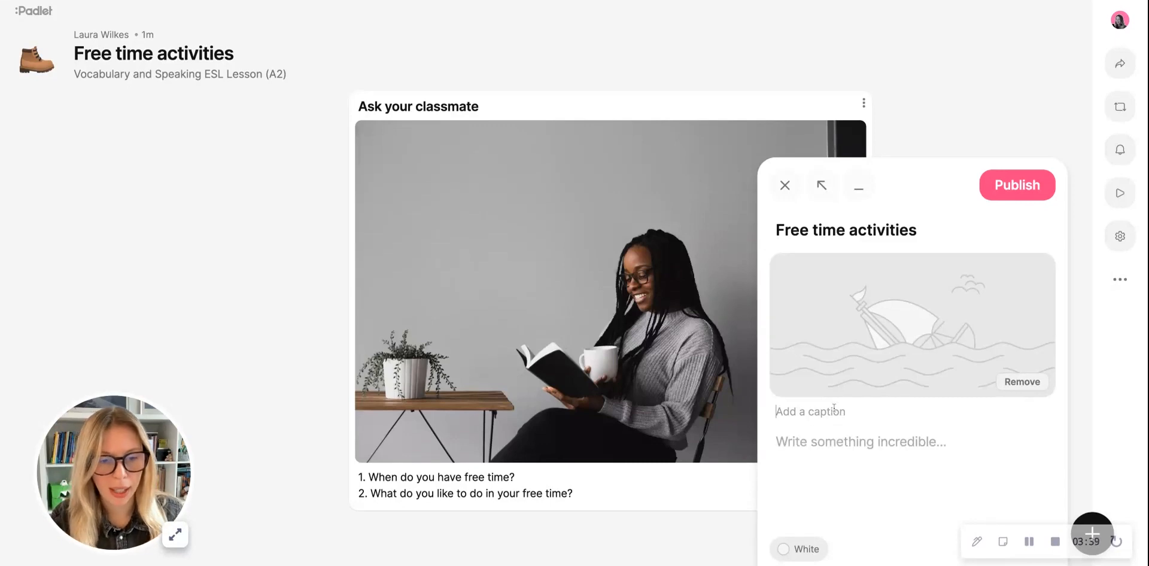
{"action": "type", "text": "New words and phrases"}
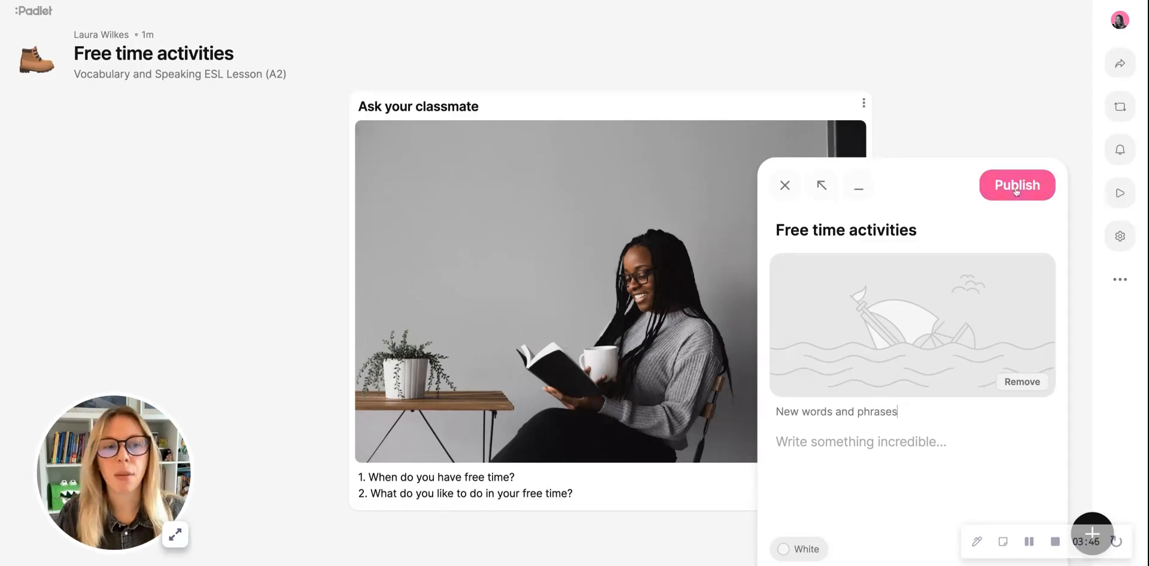
{"action": "left_click", "coordinate": [1017, 184]}
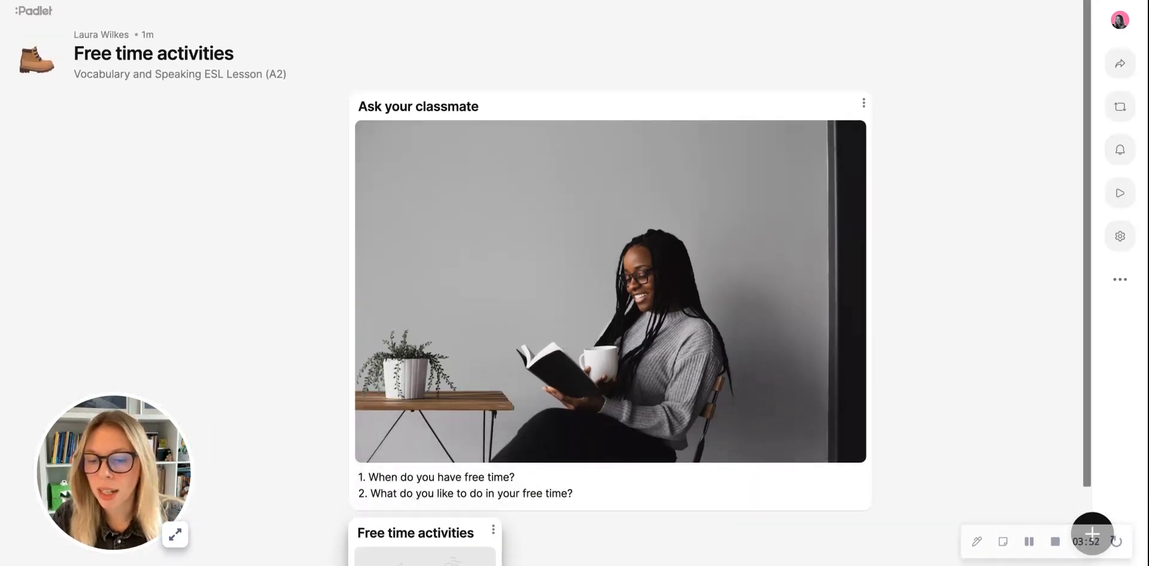
{"action": "scroll", "scroll_direction": "down", "scroll_amount": 3}
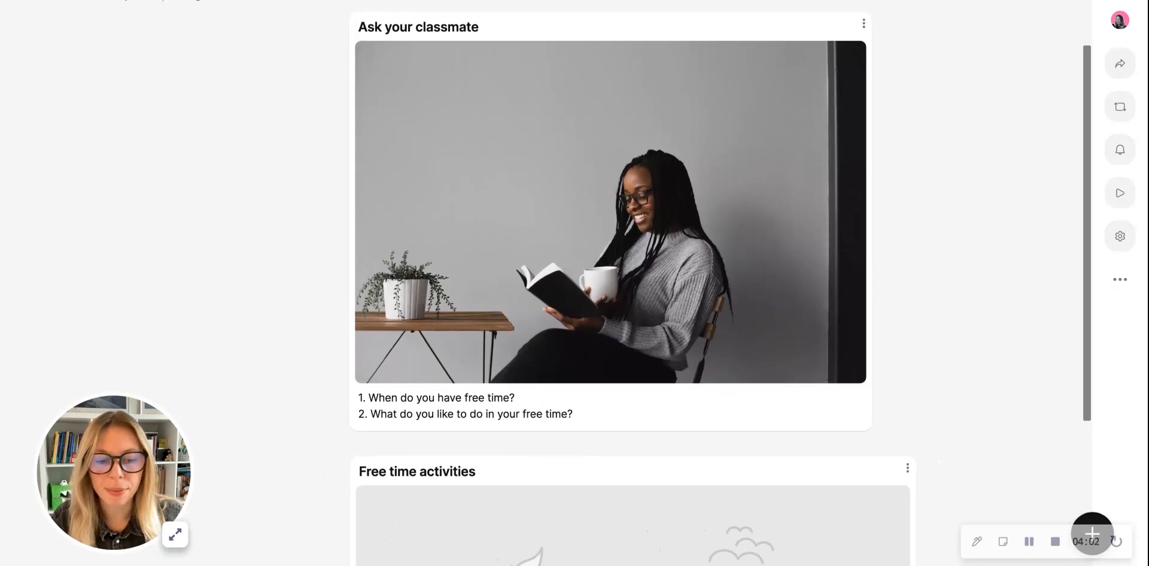
{"action": "scroll", "scroll_direction": "down", "scroll_amount": 3}
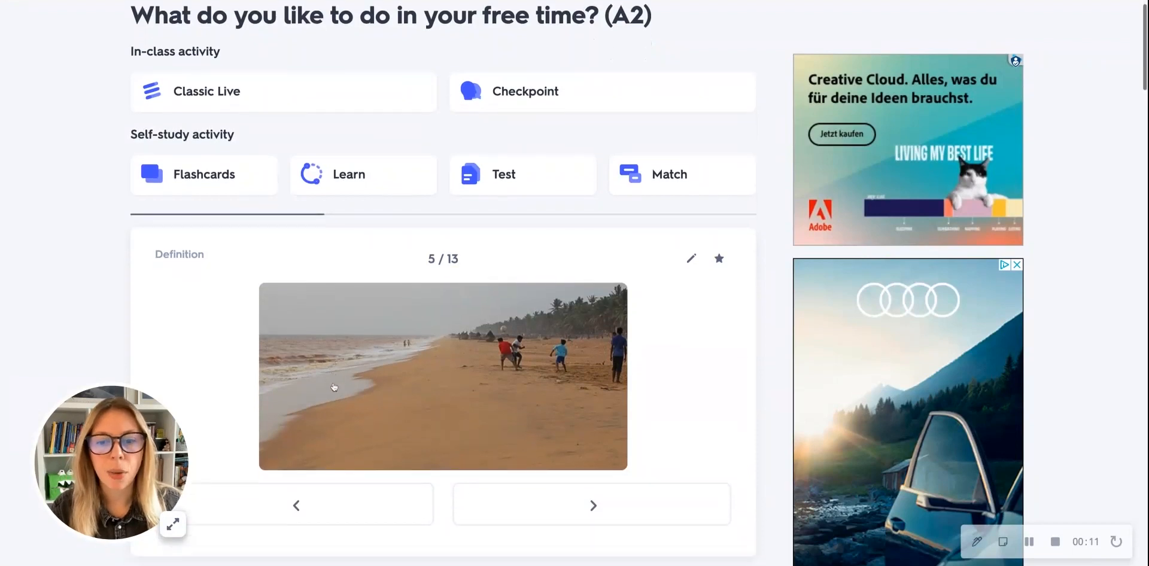
- Flip through the Quizlet free-time vocabulary cards in the set preview
{"action": "left_click", "coordinate": [443, 375]}
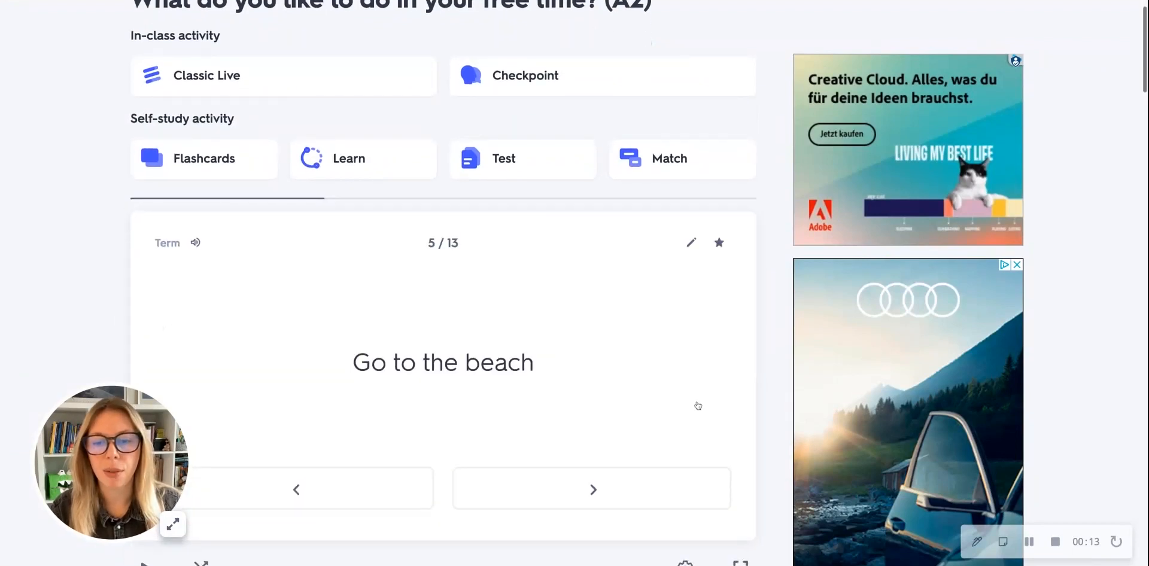
{"action": "left_click", "coordinate": [593, 489]}
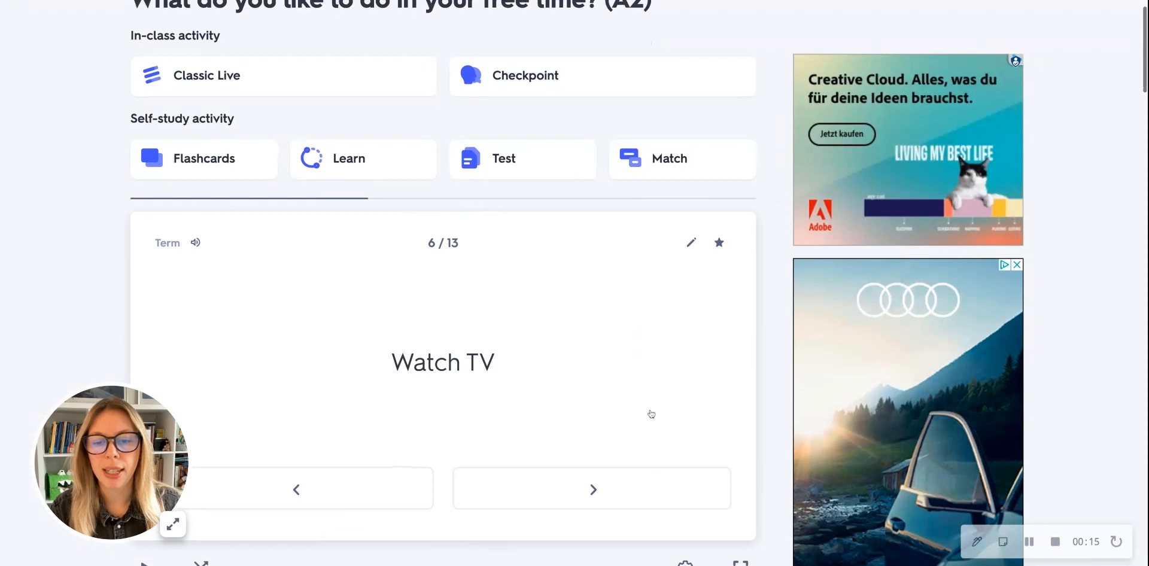
{"action": "left_click", "coordinate": [443, 362]}
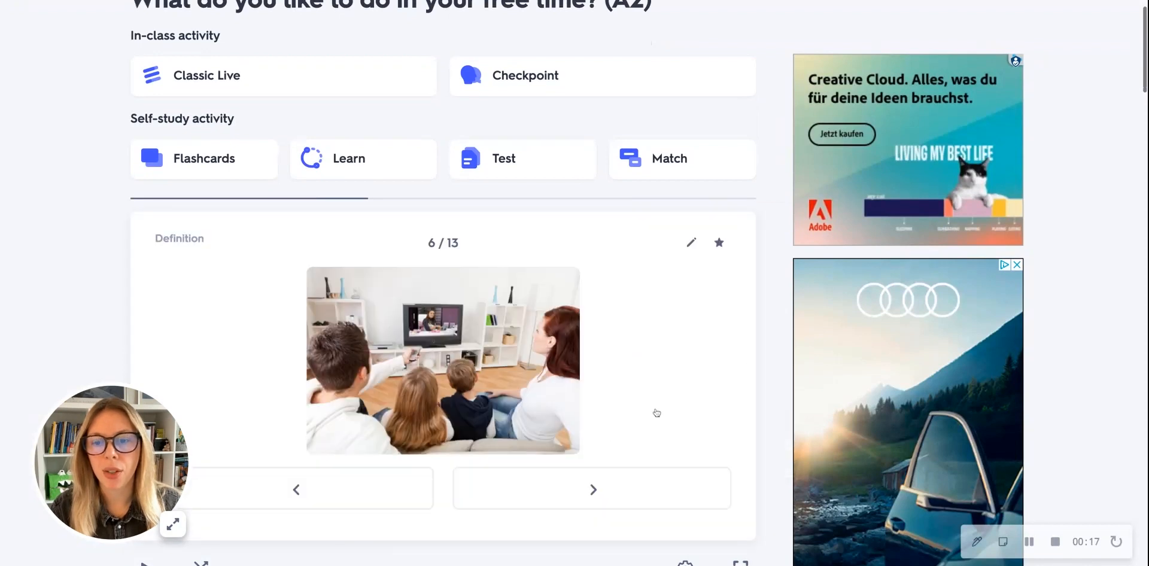
{"action": "left_click", "coordinate": [443, 360]}
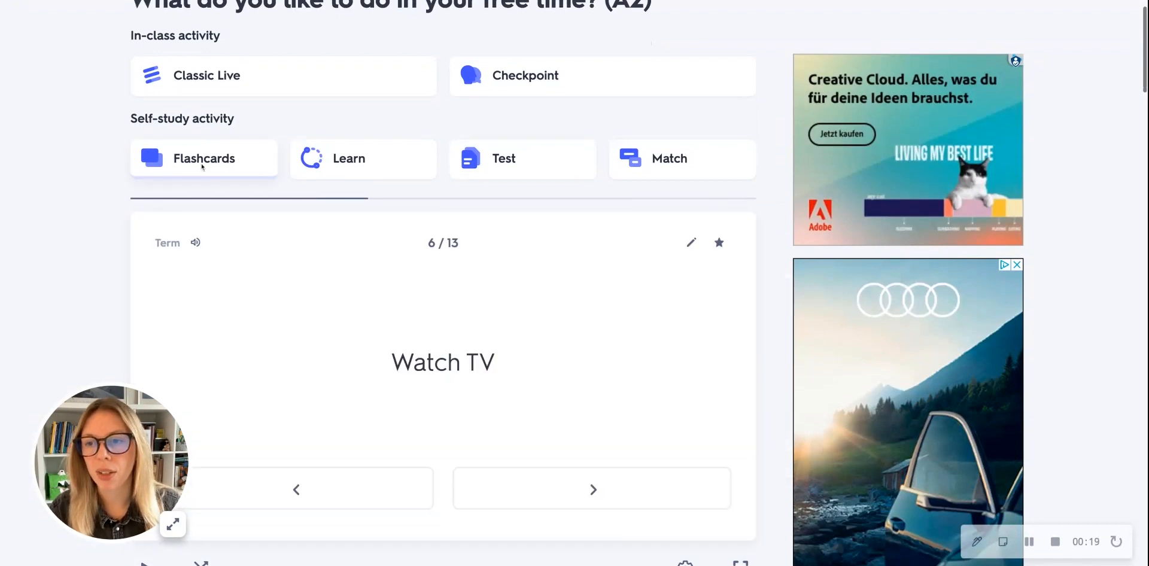
- Study the set in full flashcard mode, flipping and advancing cards
{"action": "left_click", "coordinate": [173, 526]}
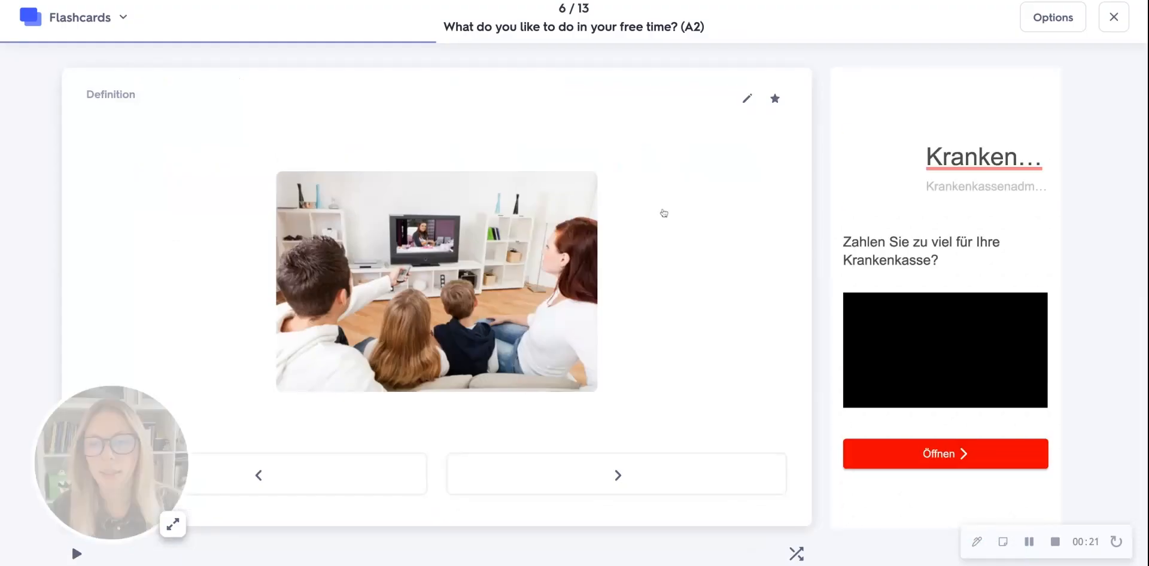
{"action": "left_click", "coordinate": [436, 283]}
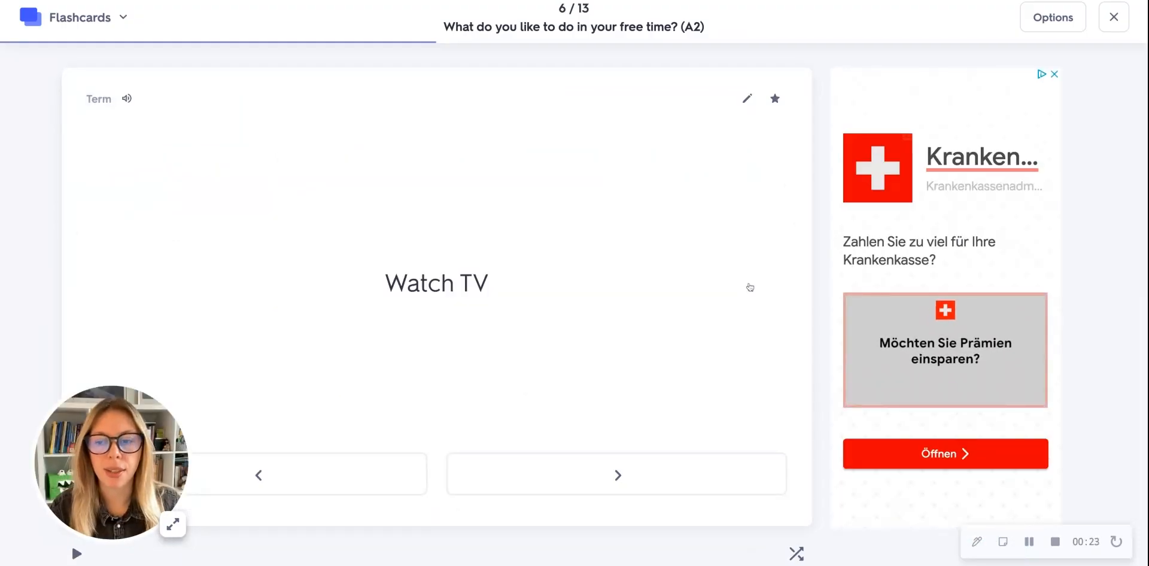
{"action": "left_click", "coordinate": [617, 476]}
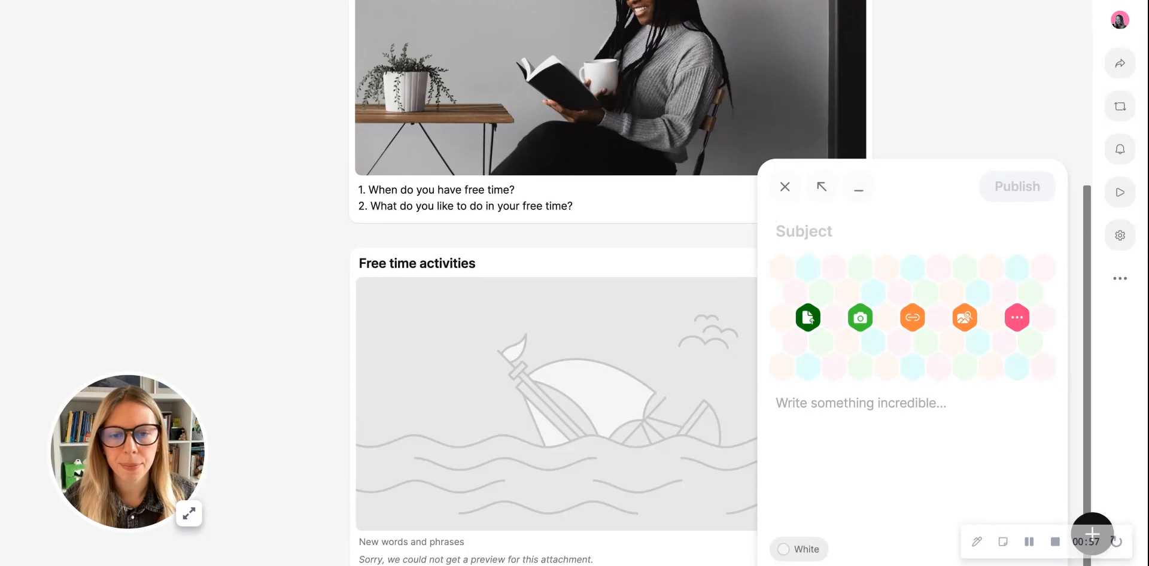
- Upload the Free_time_activities_A2 worksheet and publish the post
{"action": "left_click", "coordinate": [809, 317]}
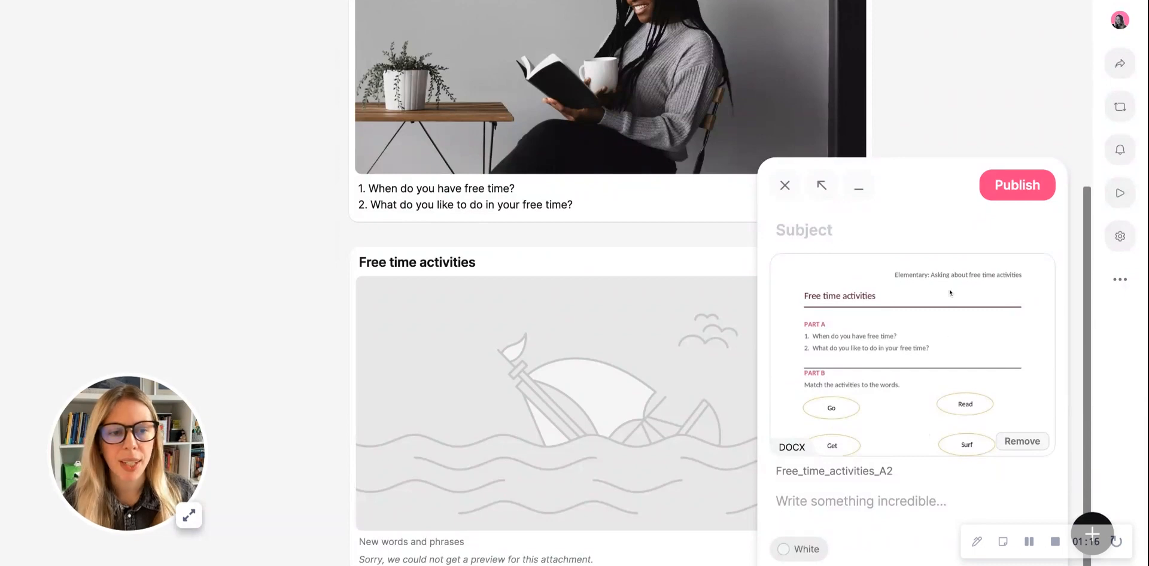
{"action": "left_click", "coordinate": [784, 186]}
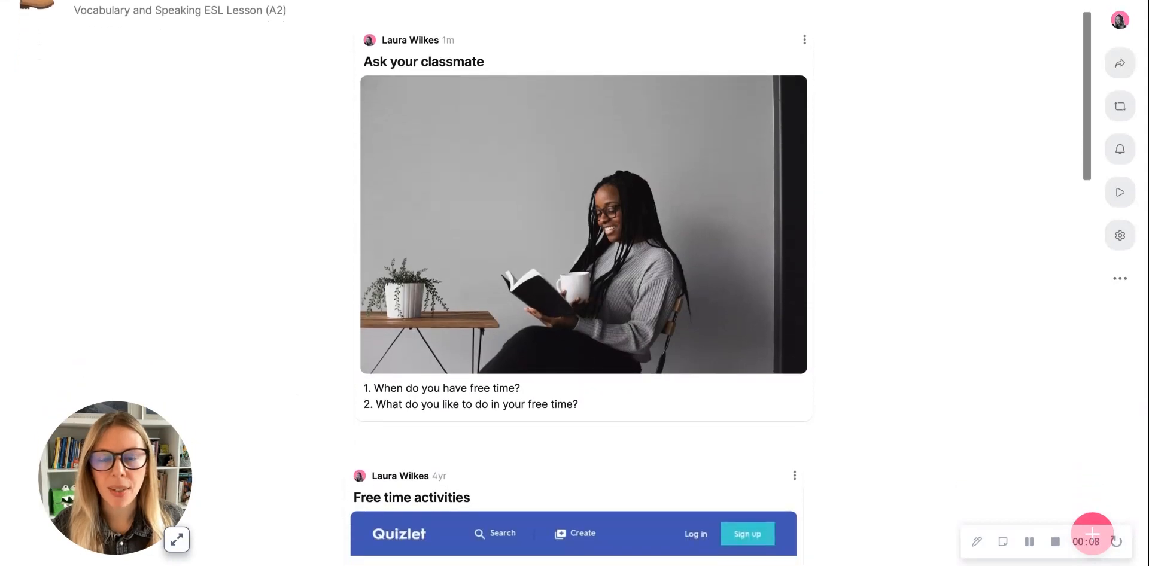
{"action": "scroll", "scroll_direction": "down", "scroll_amount": 3}
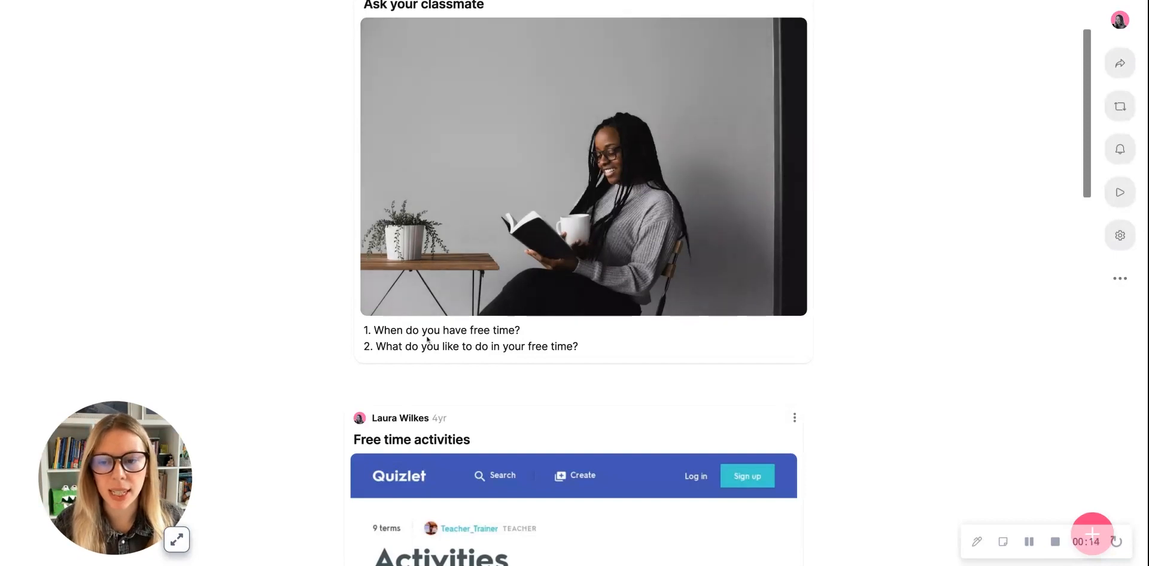
{"action": "scroll", "scroll_direction": "down", "scroll_amount": 3}
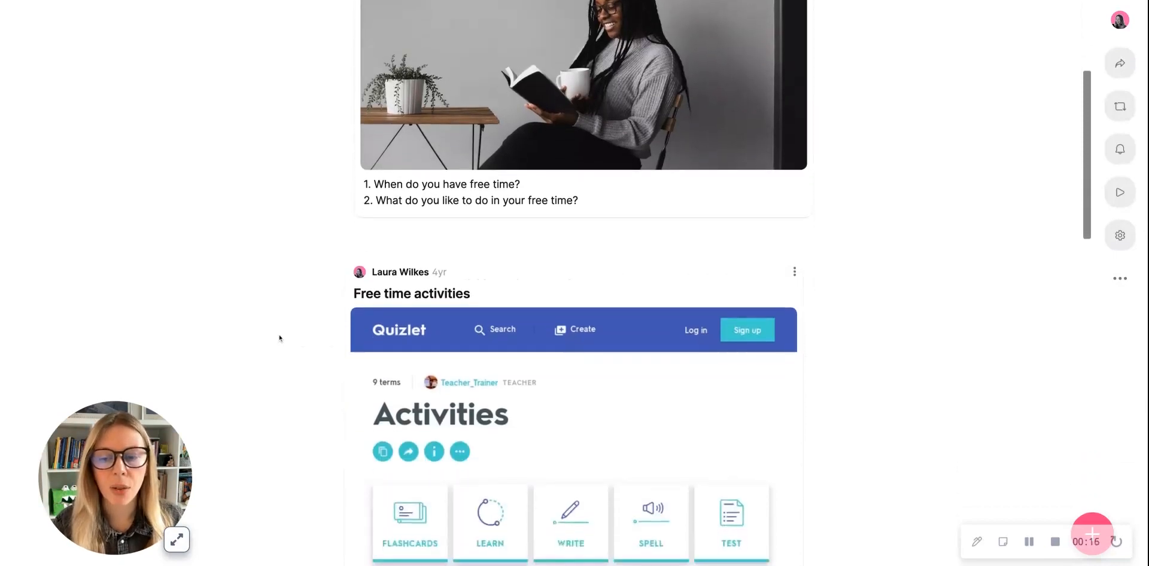
{"action": "scroll", "scroll_direction": "down", "scroll_amount": 3}
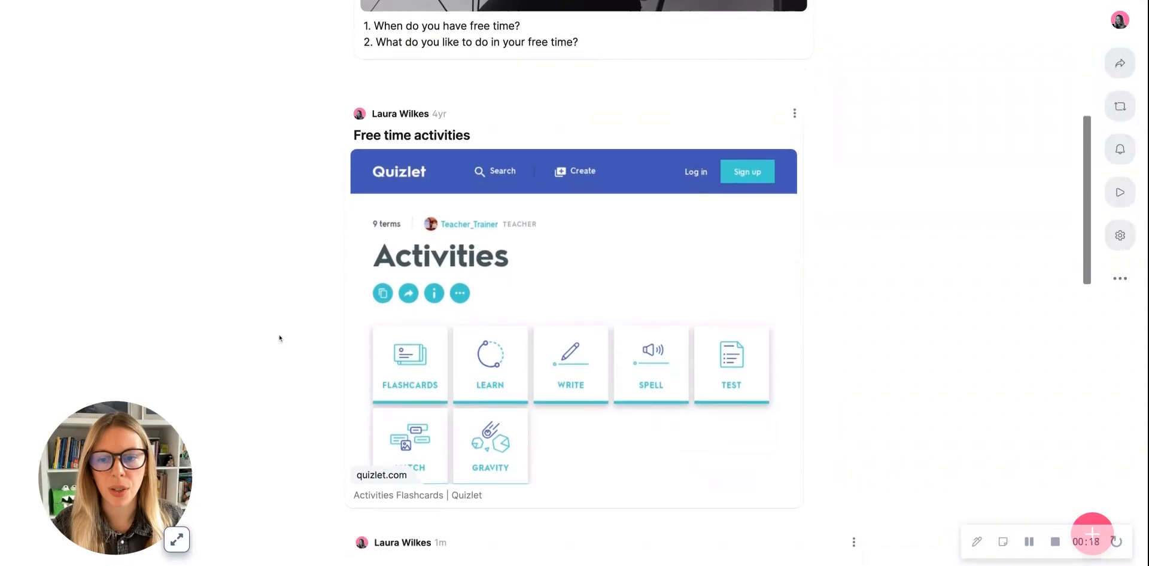
{"action": "scroll", "scroll_direction": "down", "scroll_amount": 3}
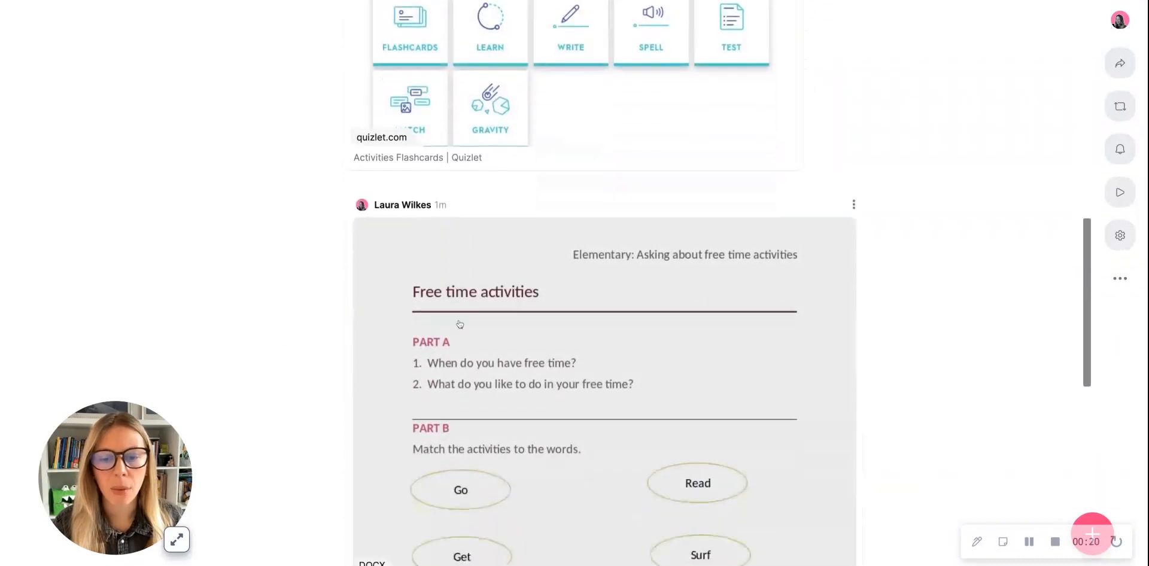
{"action": "scroll", "scroll_direction": "down", "scroll_amount": 3}
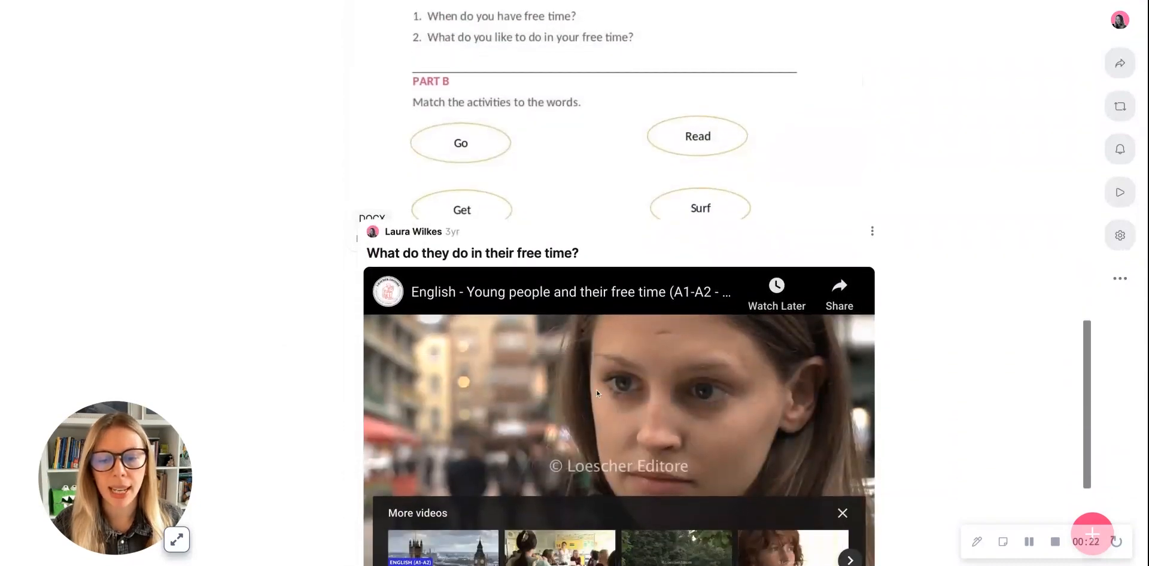
{"action": "scroll", "scroll_direction": "down", "scroll_amount": 3}
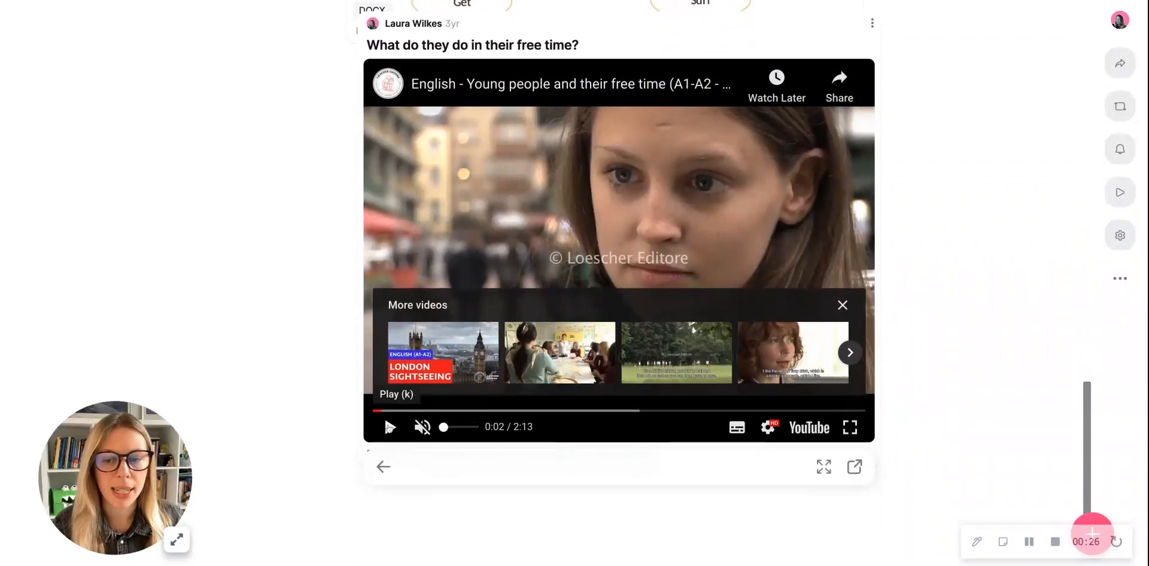
{"action": "left_click", "coordinate": [391, 428]}
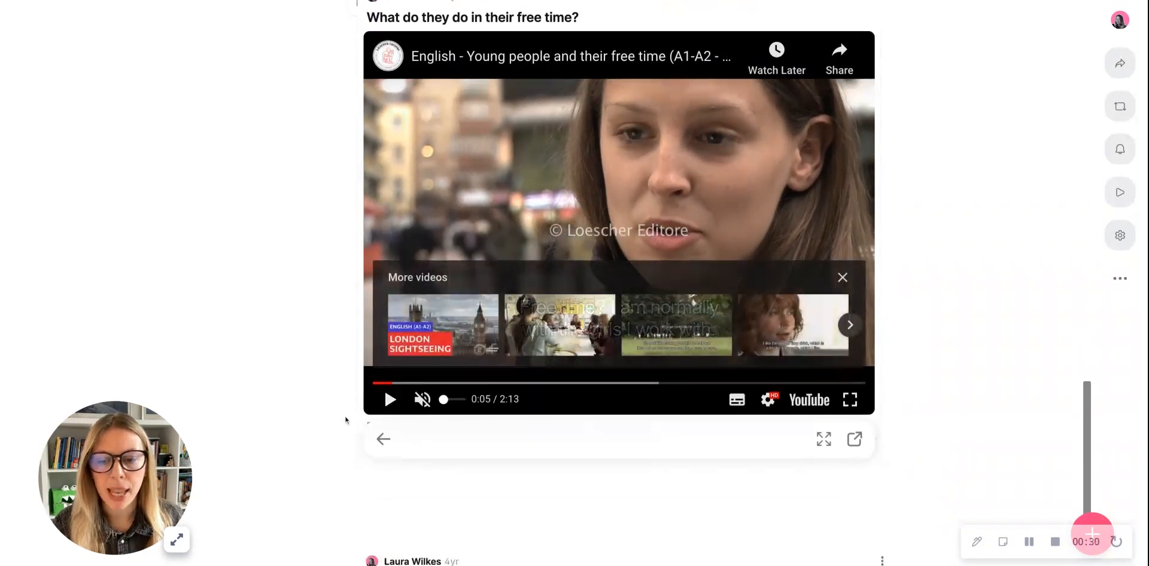
{"action": "scroll", "scroll_direction": "down", "scroll_amount": 3}
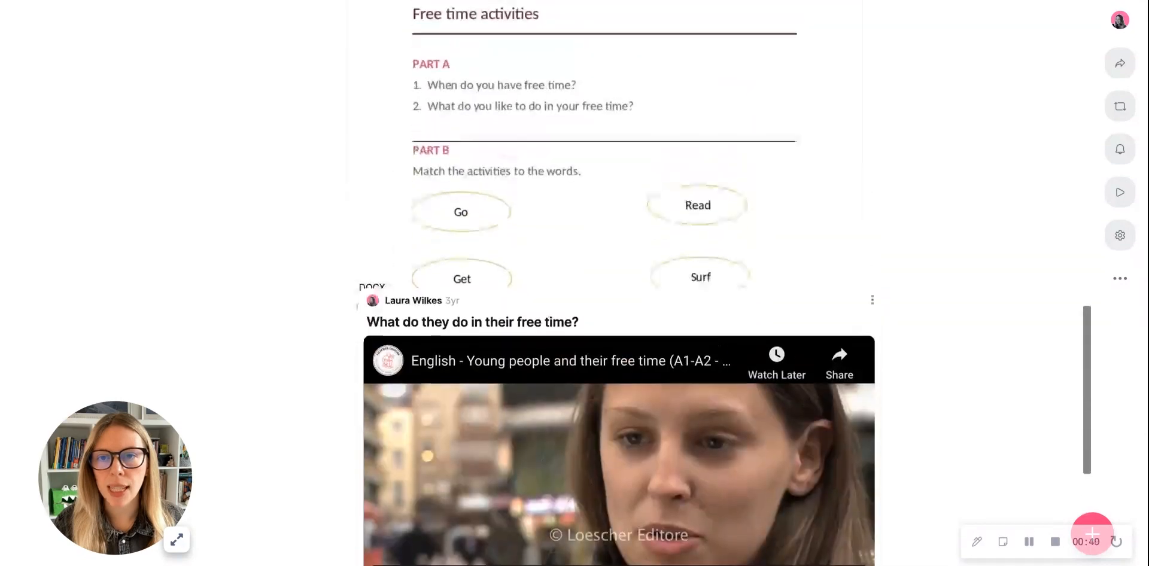
{"action": "scroll", "scroll_direction": "down", "scroll_amount": 3}
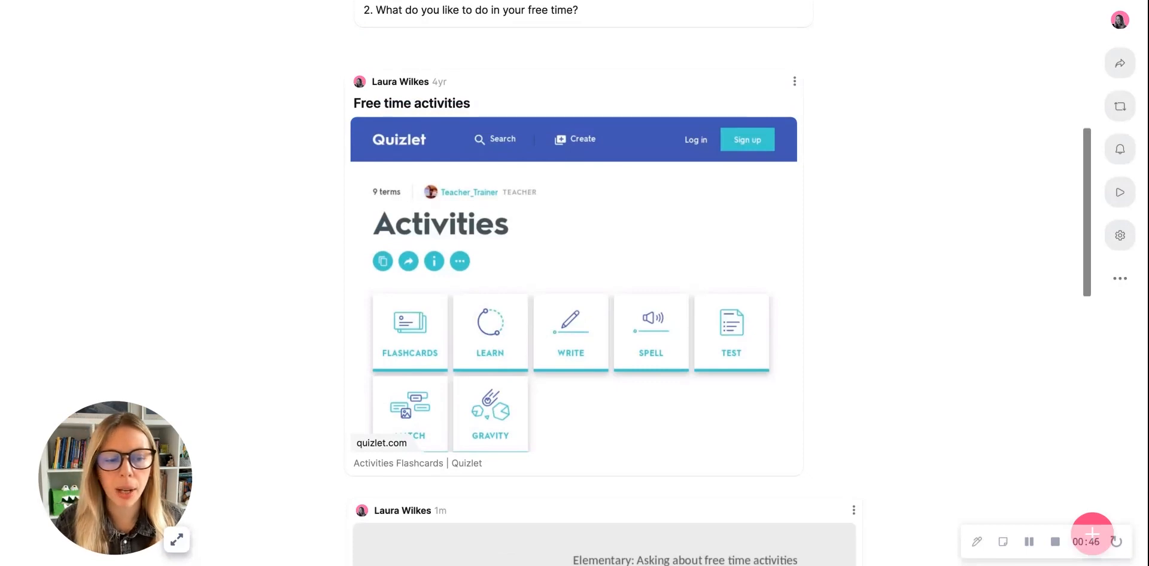
{"action": "mouse_move", "coordinate": [660, 524]}
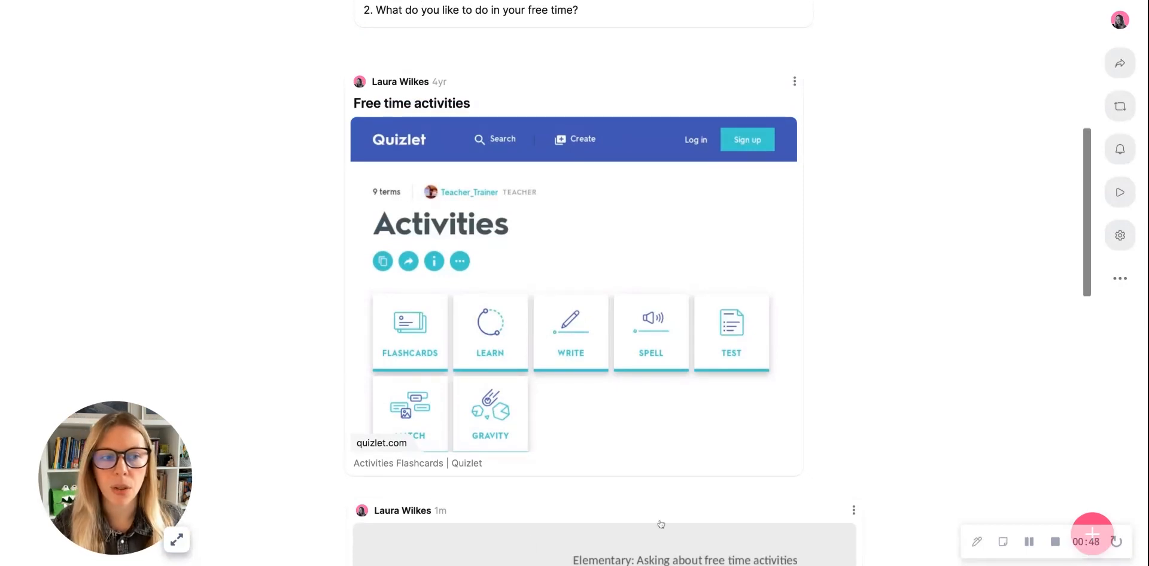
{"action": "left_click", "coordinate": [1121, 192]}
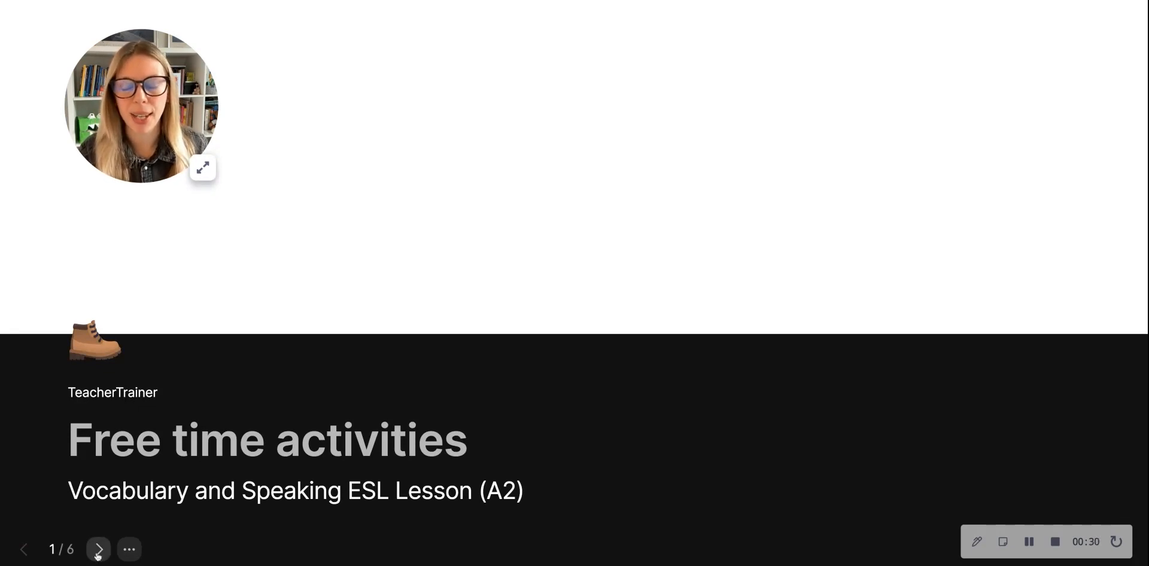
- Advance the slideshow to the 'Ask your classmate' slide
{"action": "left_click", "coordinate": [98, 548]}
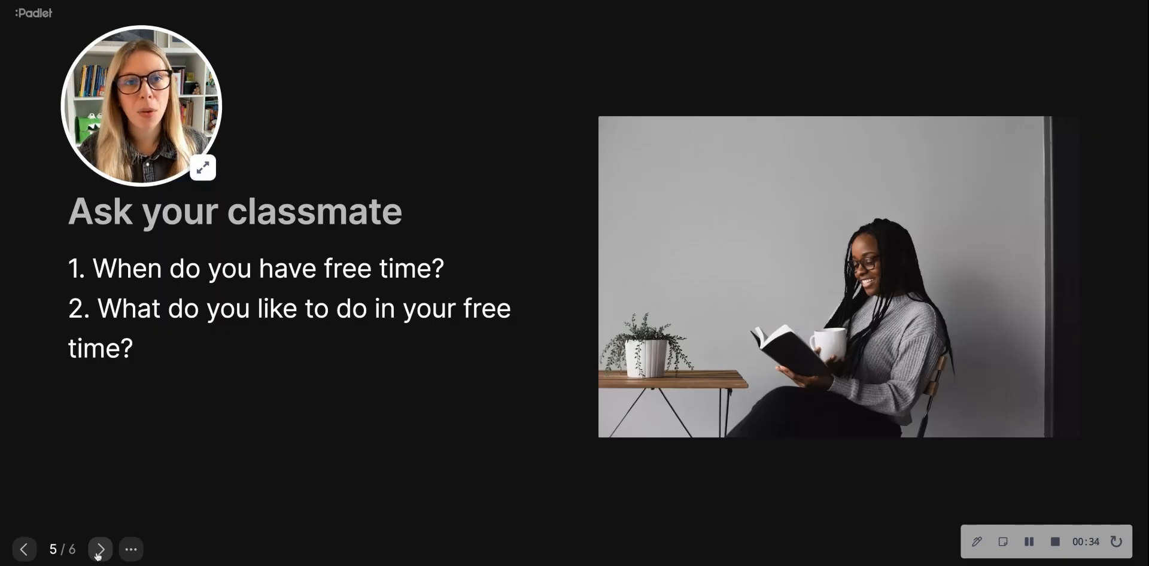
{"action": "left_click", "coordinate": [99, 548]}
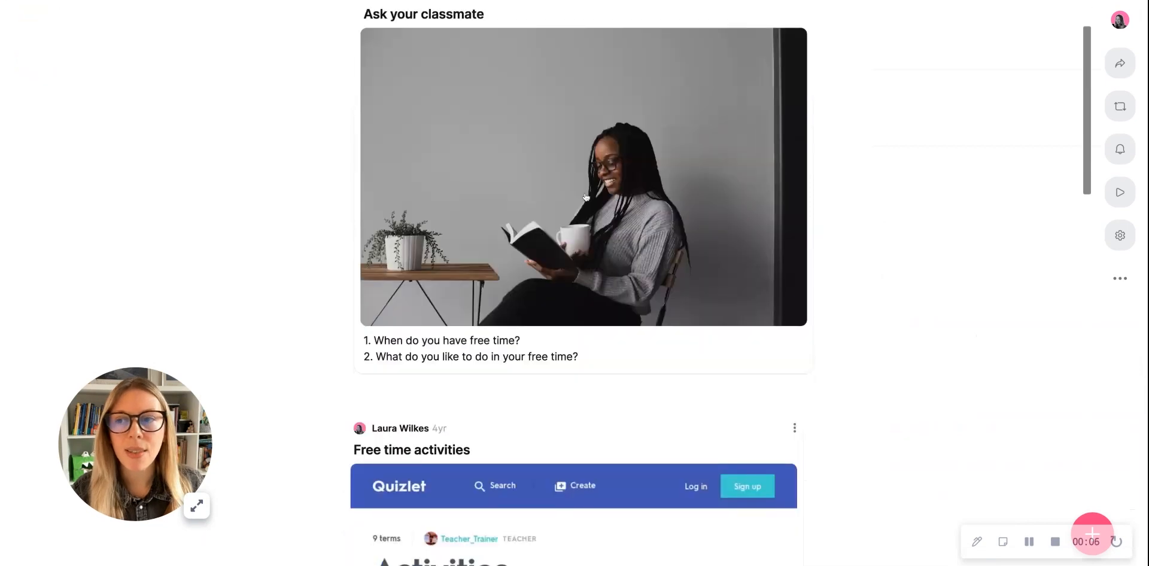
{"action": "scroll", "scroll_direction": "down", "scroll_amount": 3}
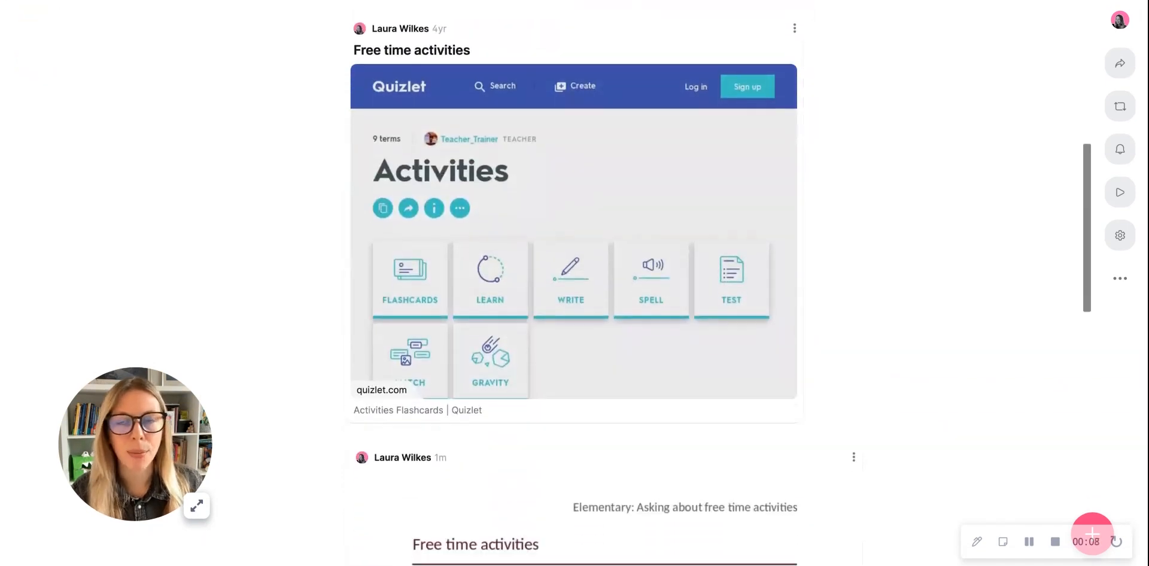
{"action": "scroll", "scroll_direction": "down", "scroll_amount": 3}
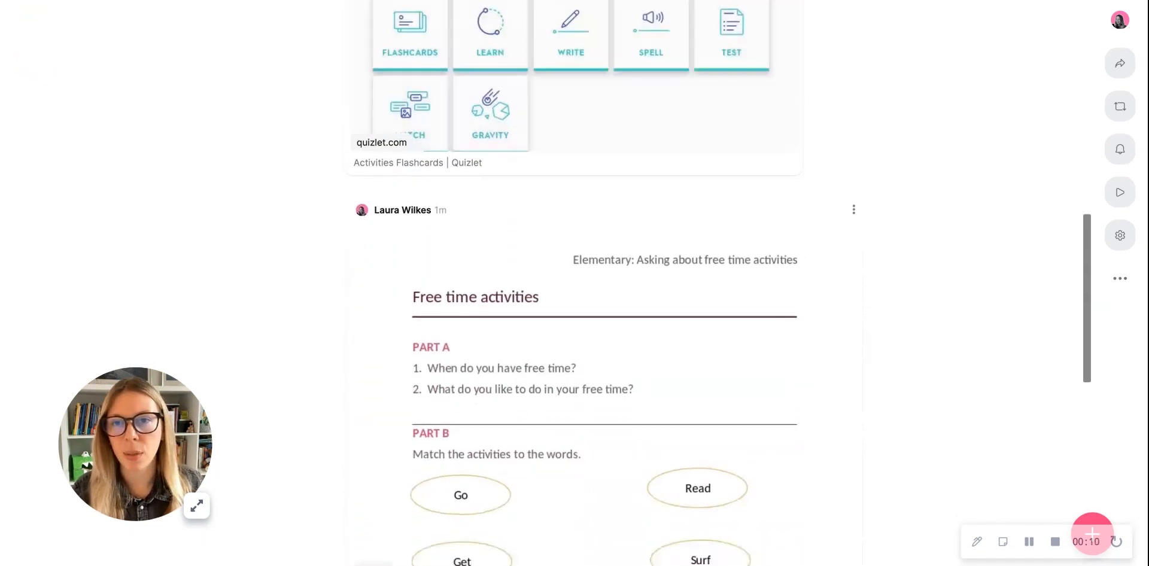
{"action": "scroll", "scroll_direction": "down", "scroll_amount": 3}
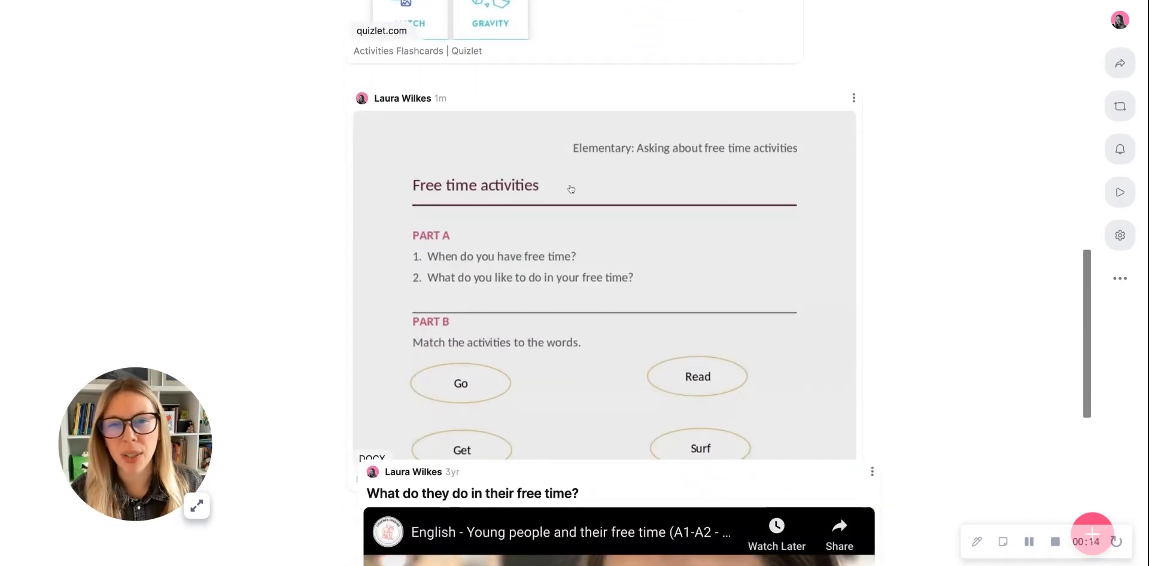
{"action": "scroll", "scroll_direction": "down", "scroll_amount": 3}
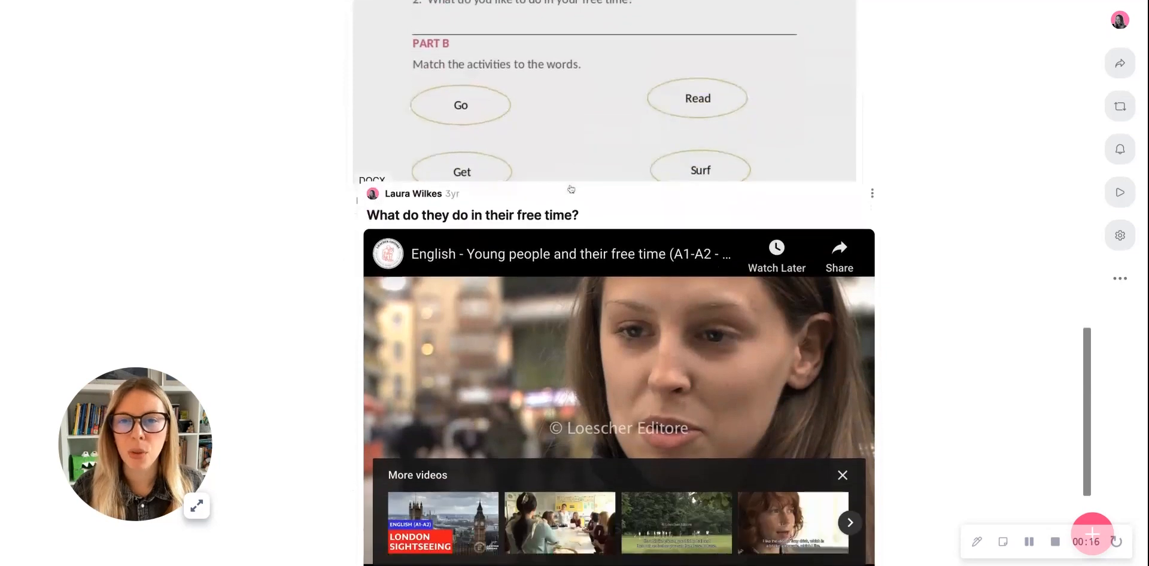
{"action": "scroll", "scroll_direction": "down", "scroll_amount": 3}
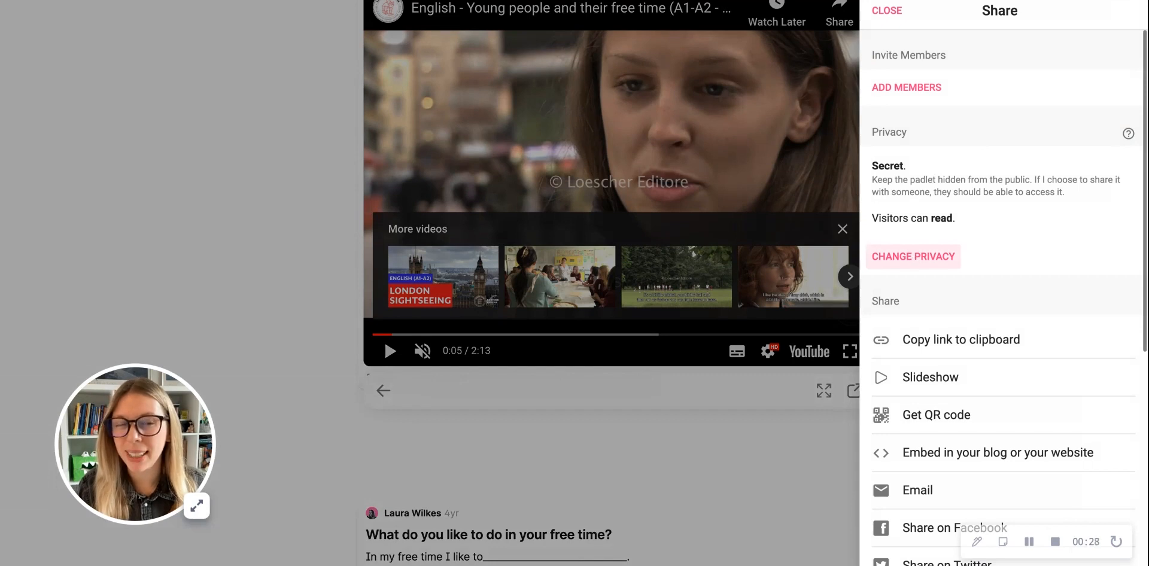
- Switch the board's privacy from Secret to Private, save it and return to the board
{"action": "left_click", "coordinate": [912, 257]}
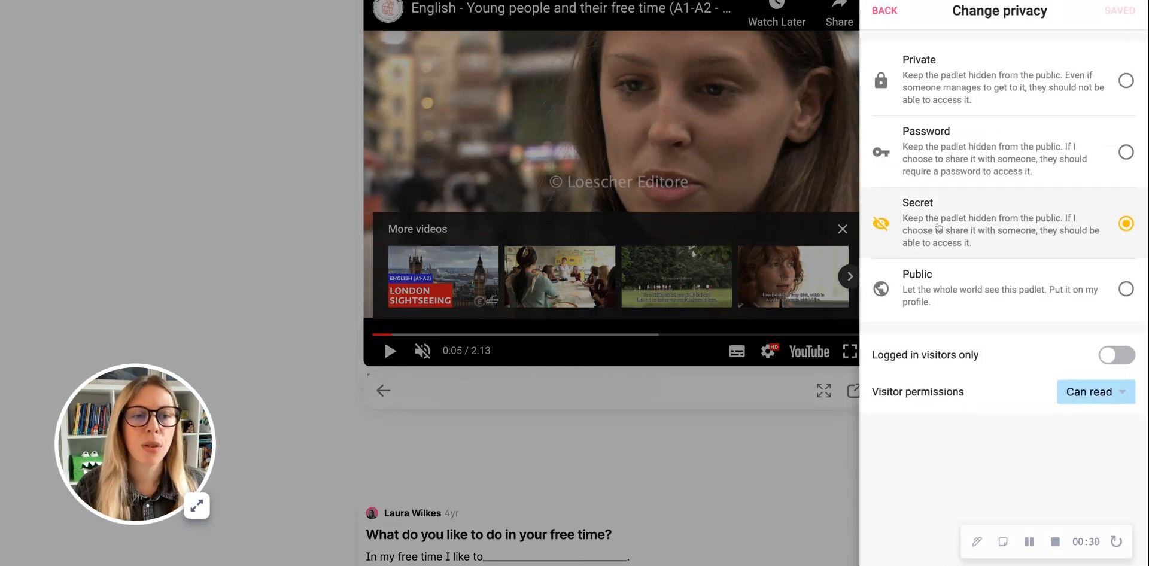
{"action": "left_click", "coordinate": [1126, 80]}
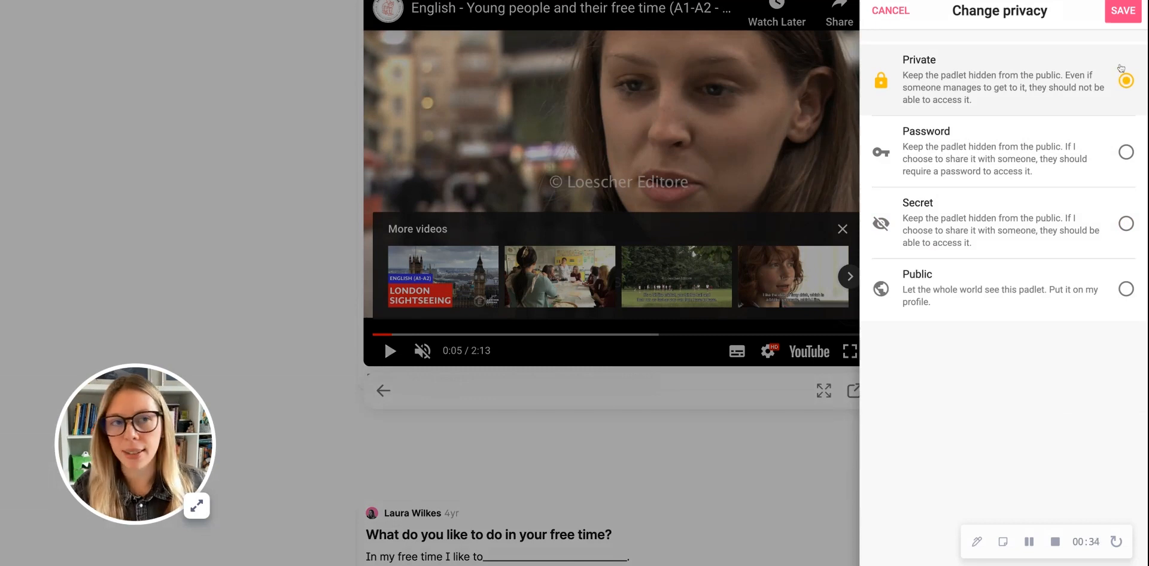
{"action": "left_click", "coordinate": [1123, 11]}
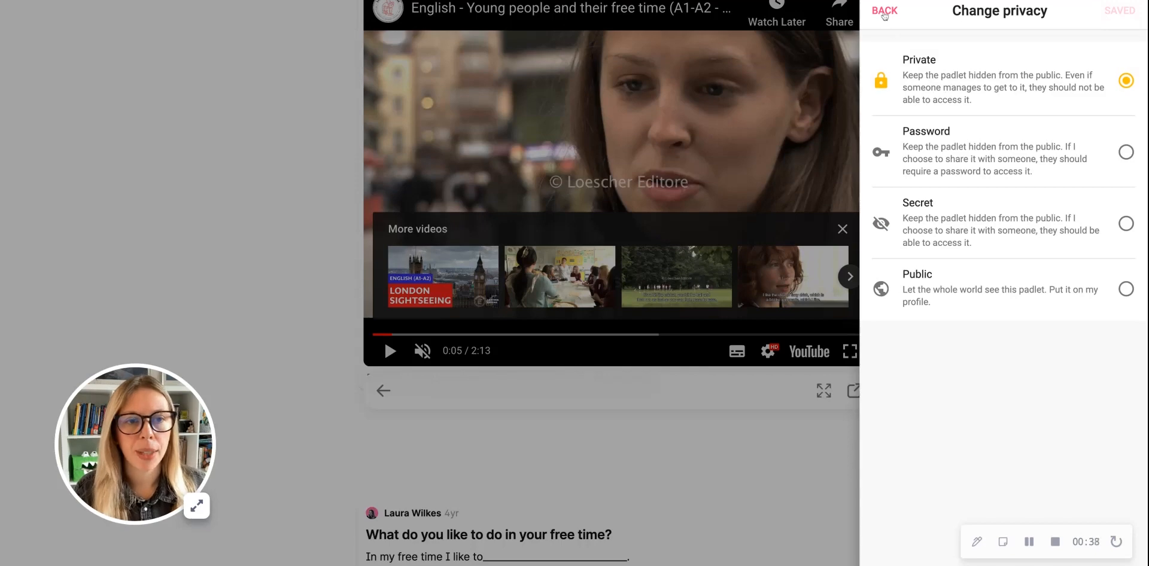
{"action": "left_click", "coordinate": [884, 10]}
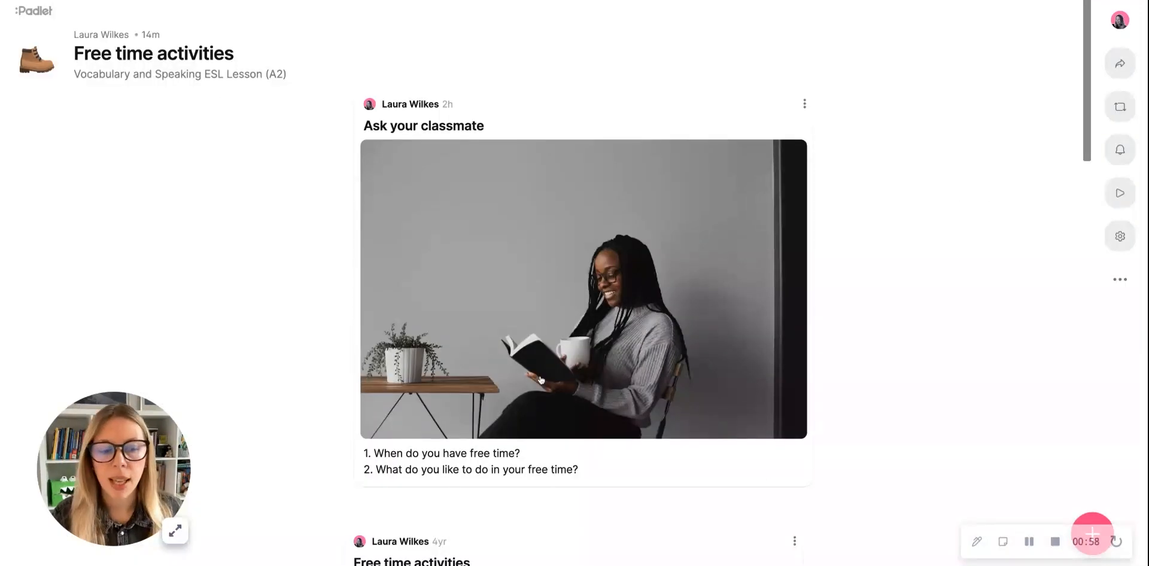
{"action": "mouse_move", "coordinate": [238, 289]}
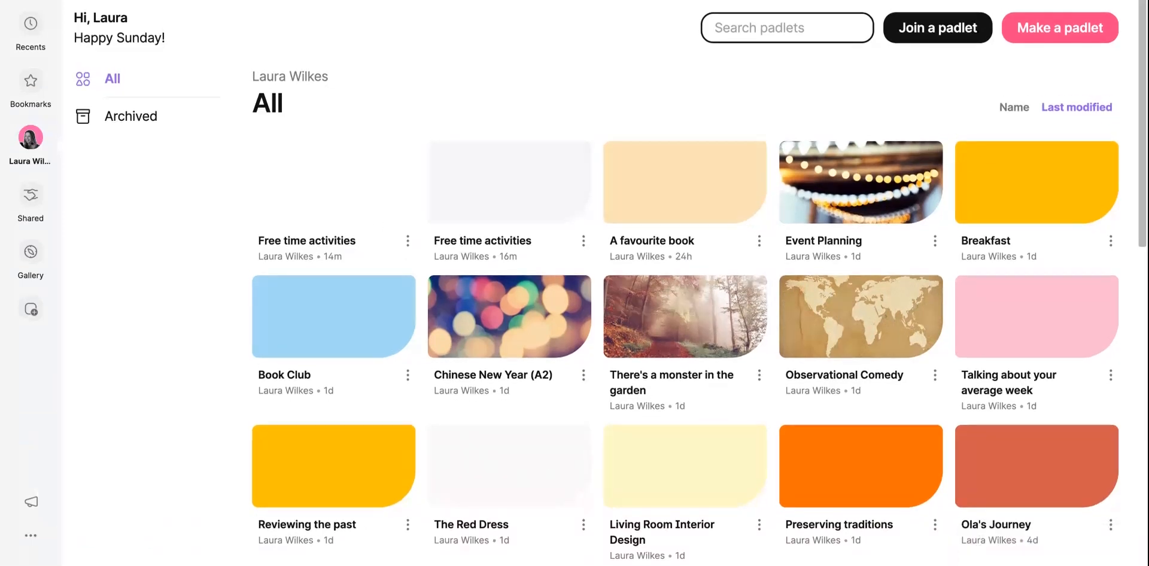
- Reopen the 'Free time activities' padlet from the dashboard tile
{"action": "left_click", "coordinate": [332, 183]}
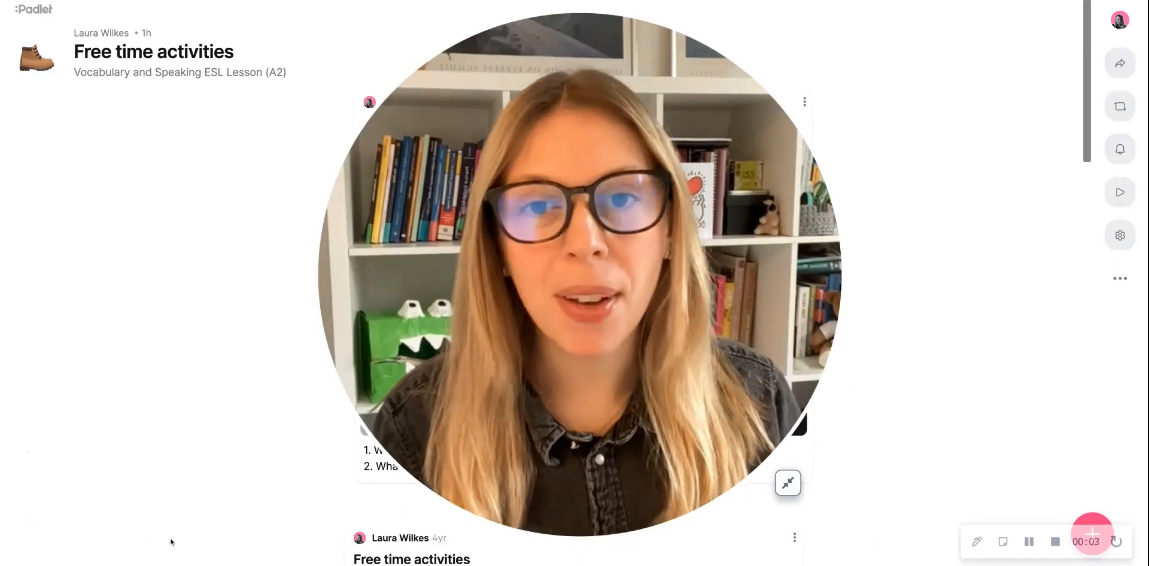